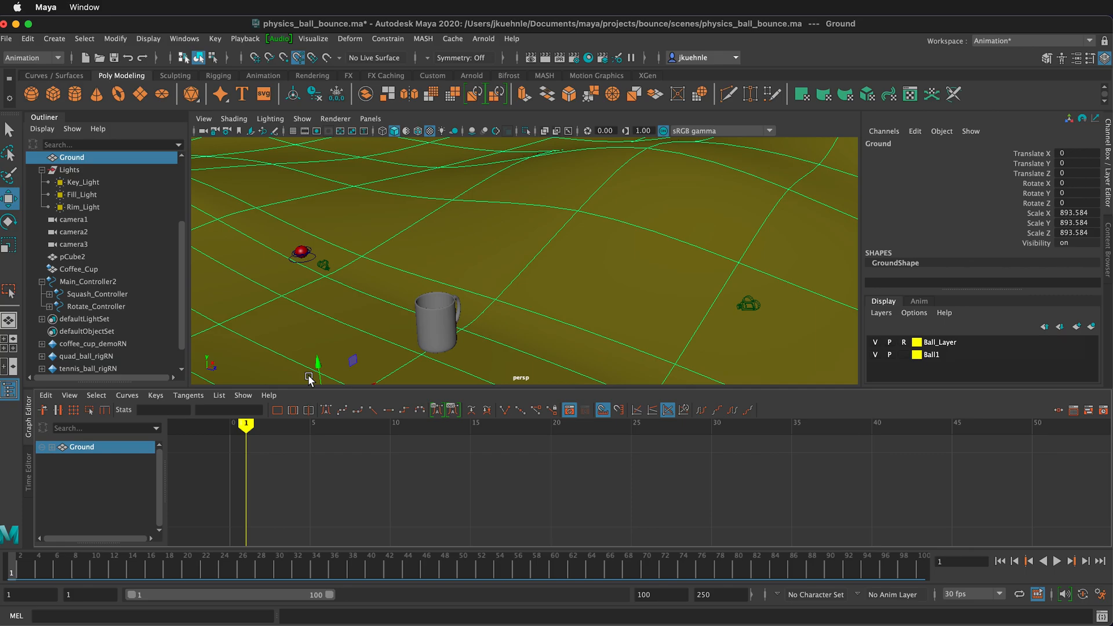
# Step: Inspect camera1, camera2 and camera3 in the Outliner, then go to the Create menu for camera options
pyautogui.click(1068, 561)
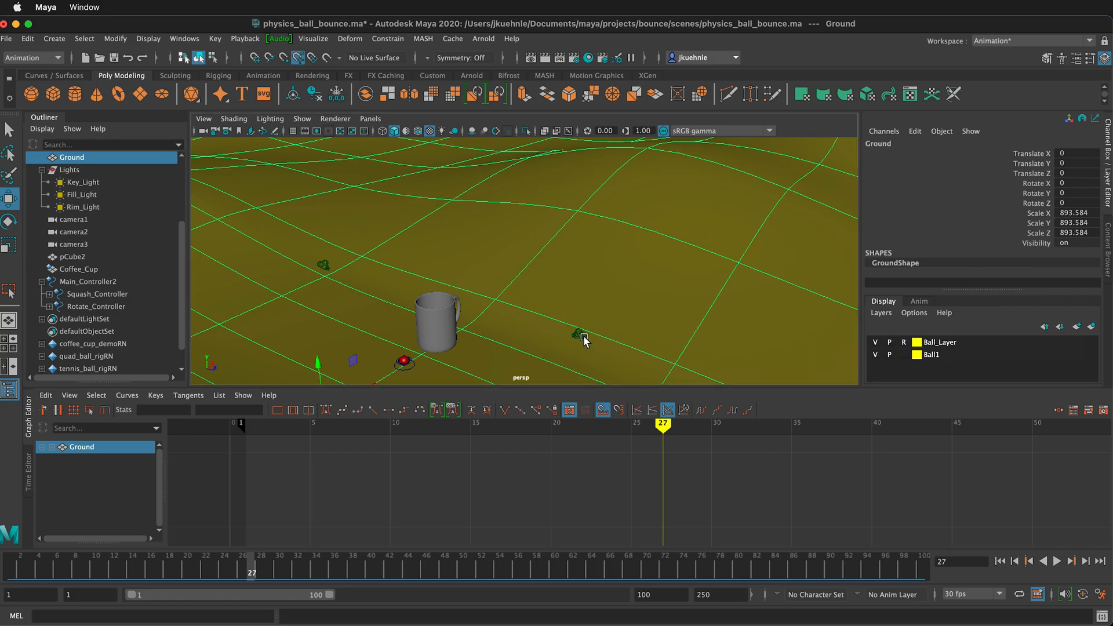
pyautogui.click(73, 219)
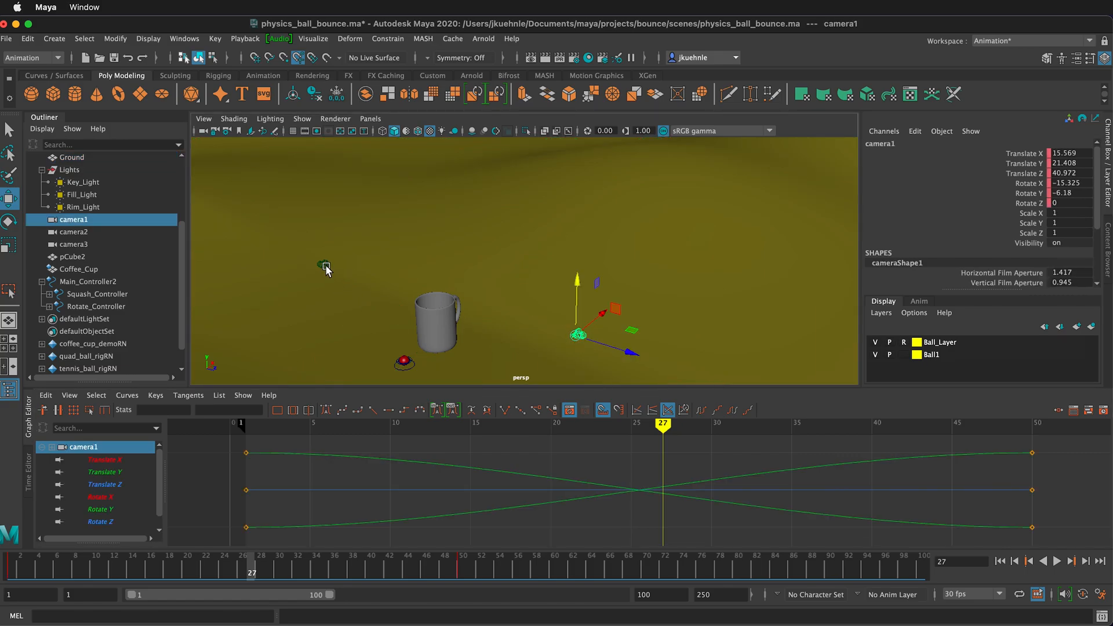
pyautogui.click(72, 232)
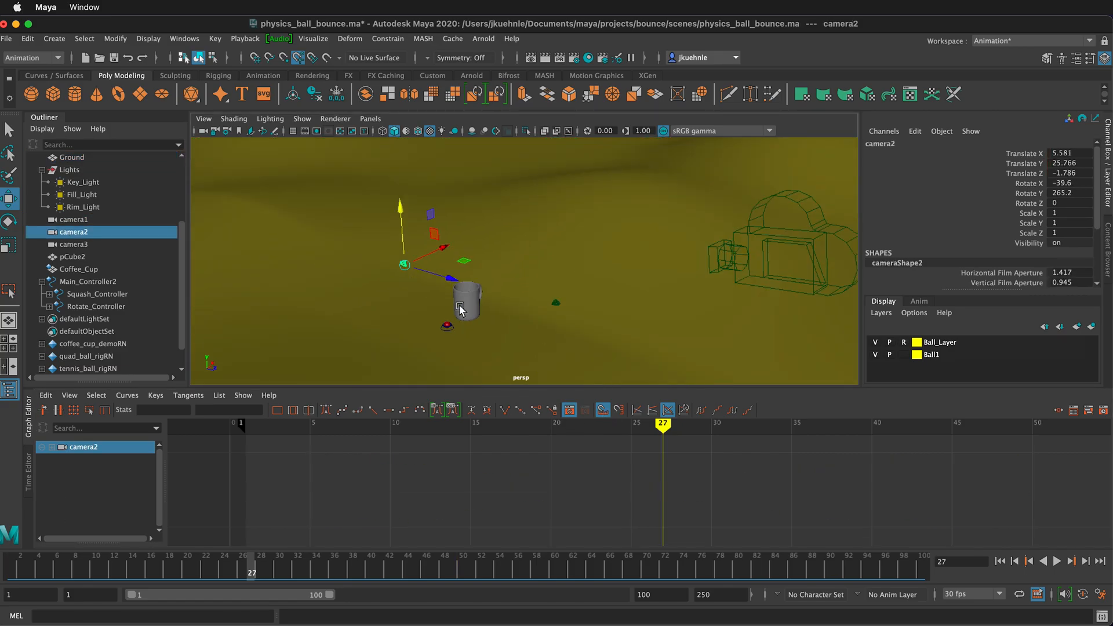
pyautogui.click(75, 244)
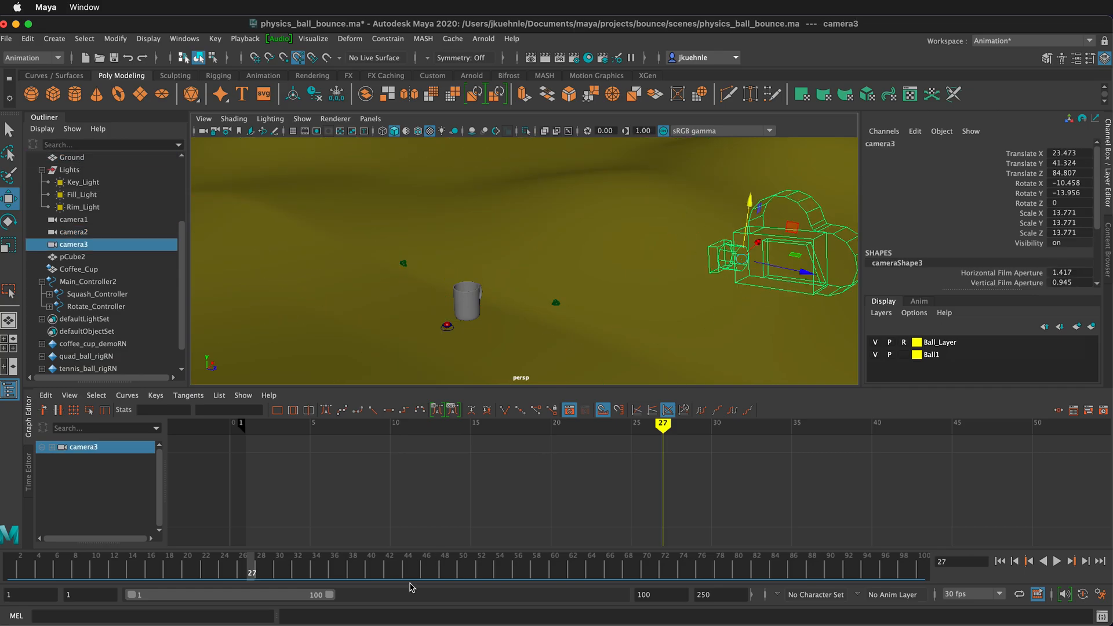
pyautogui.moveTo(83, 38)
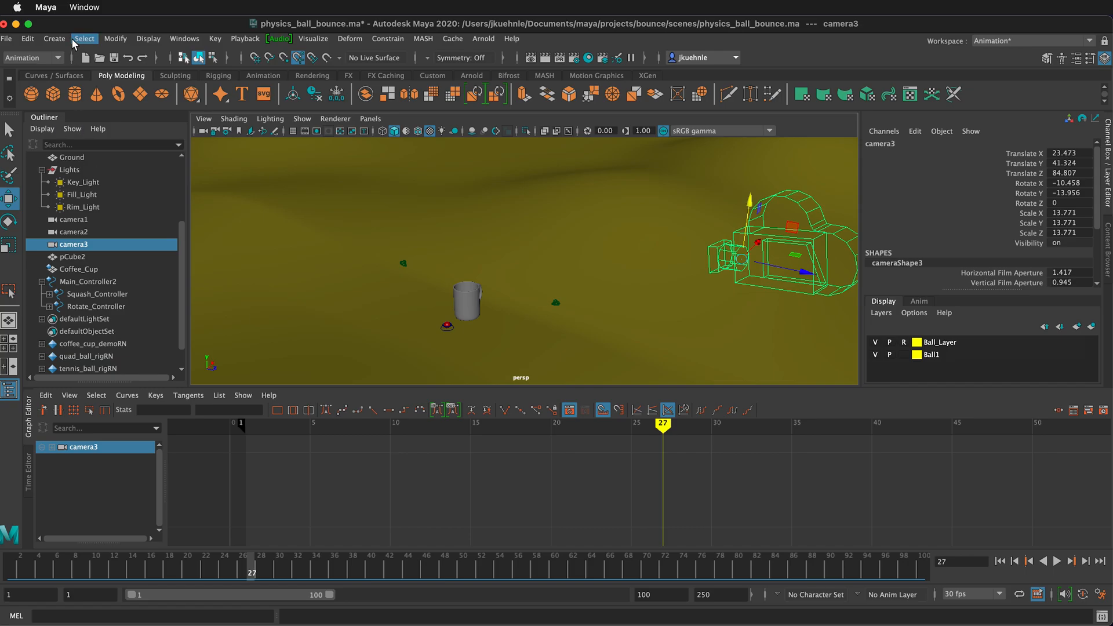
pyautogui.click(55, 38)
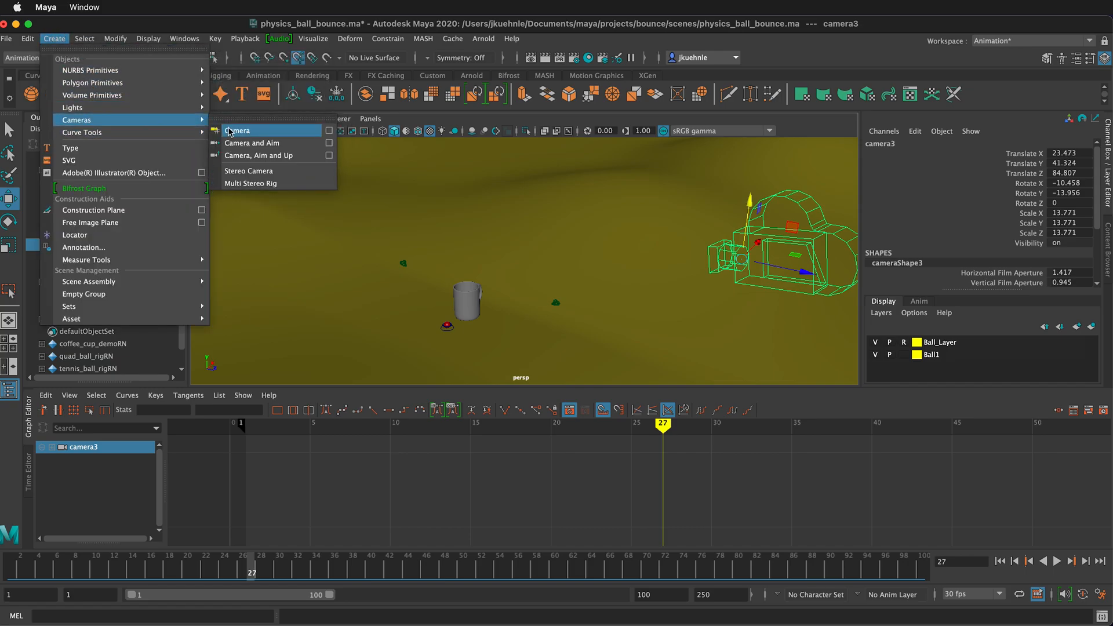
pyautogui.moveTo(238, 135)
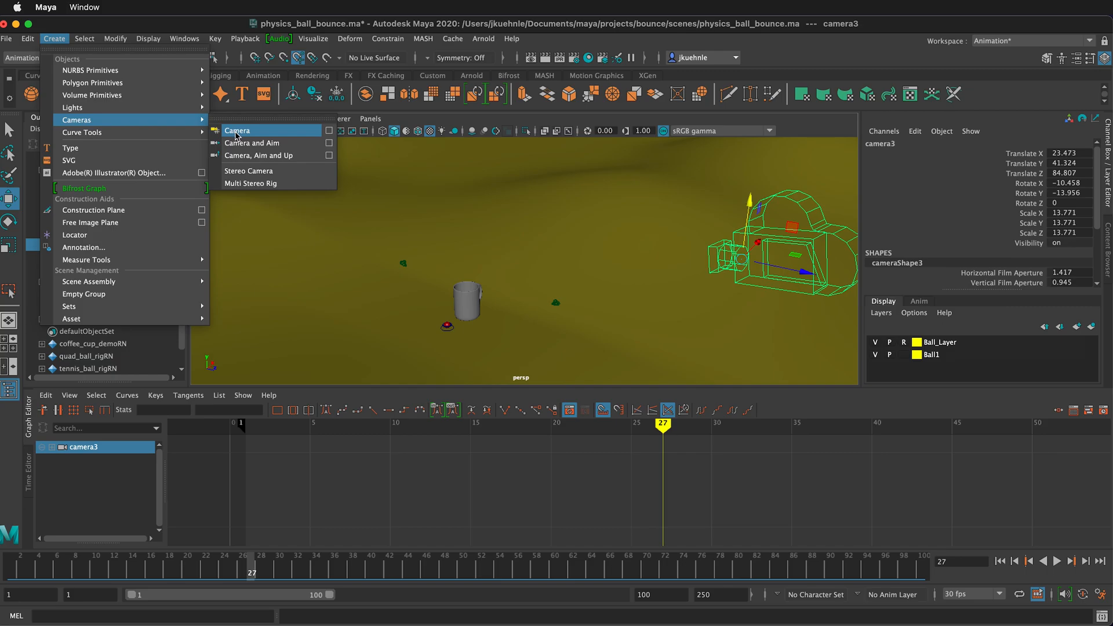
pyautogui.moveTo(252, 142)
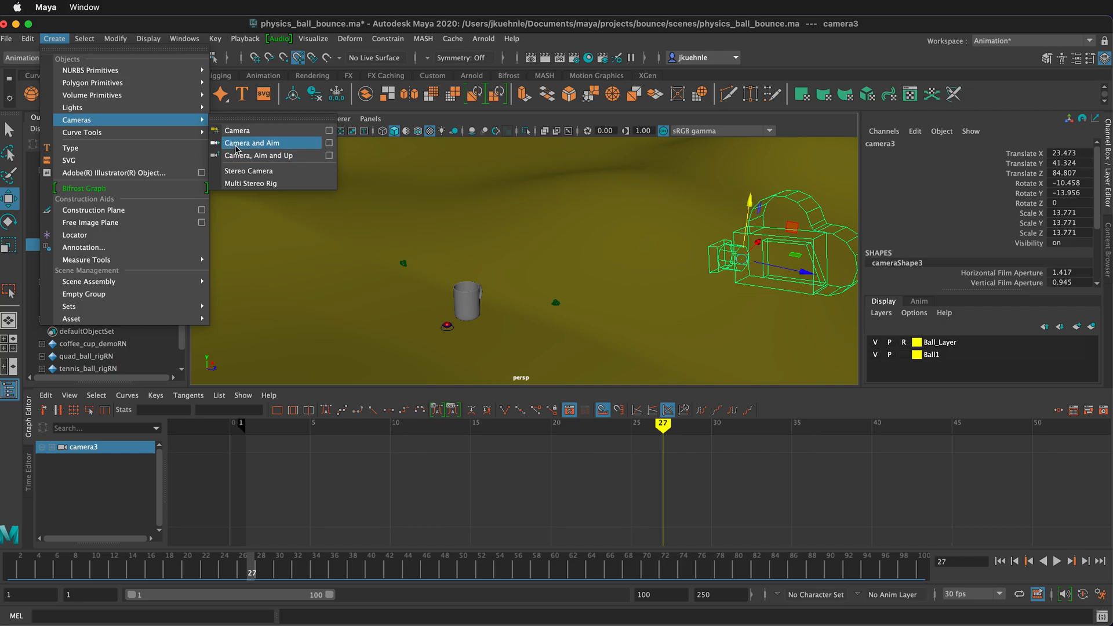
pyautogui.moveTo(235, 147)
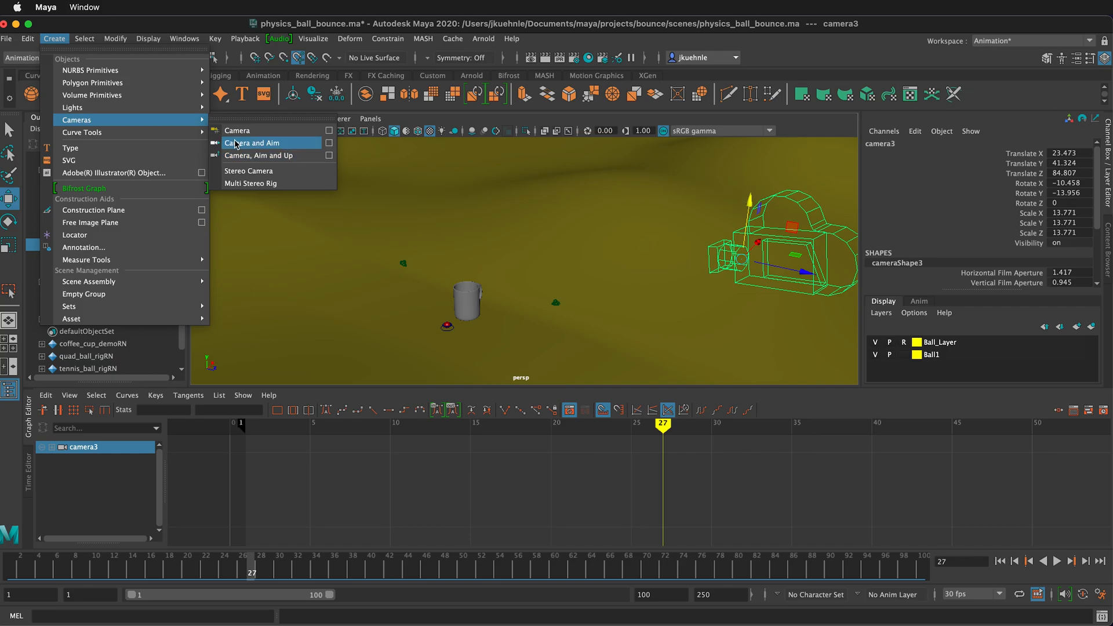
pyautogui.moveTo(271, 155)
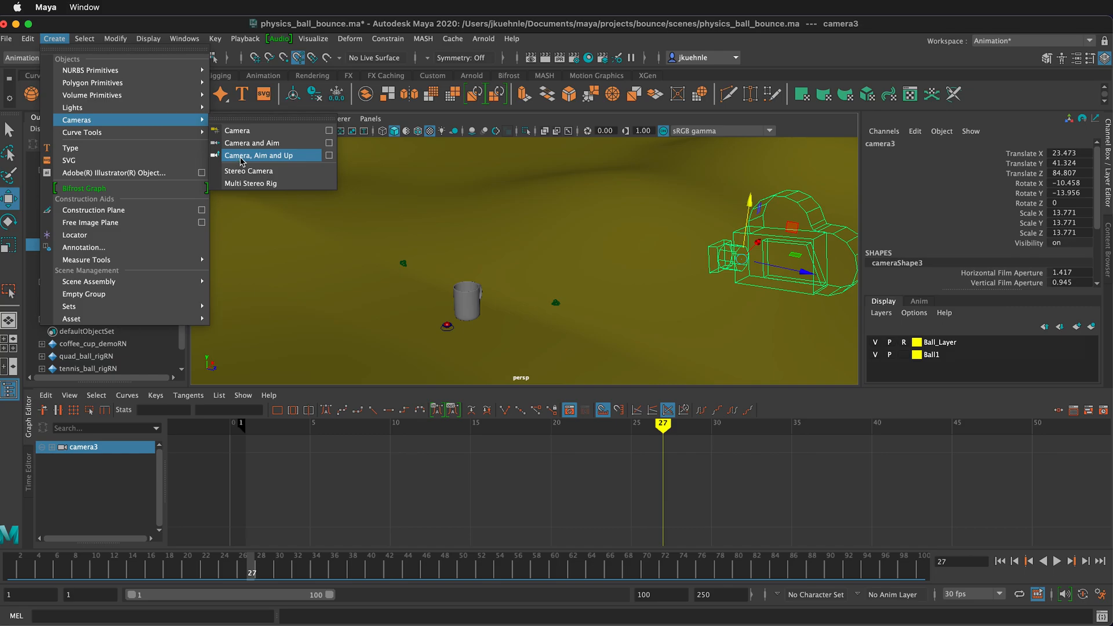
pyautogui.moveTo(239, 159)
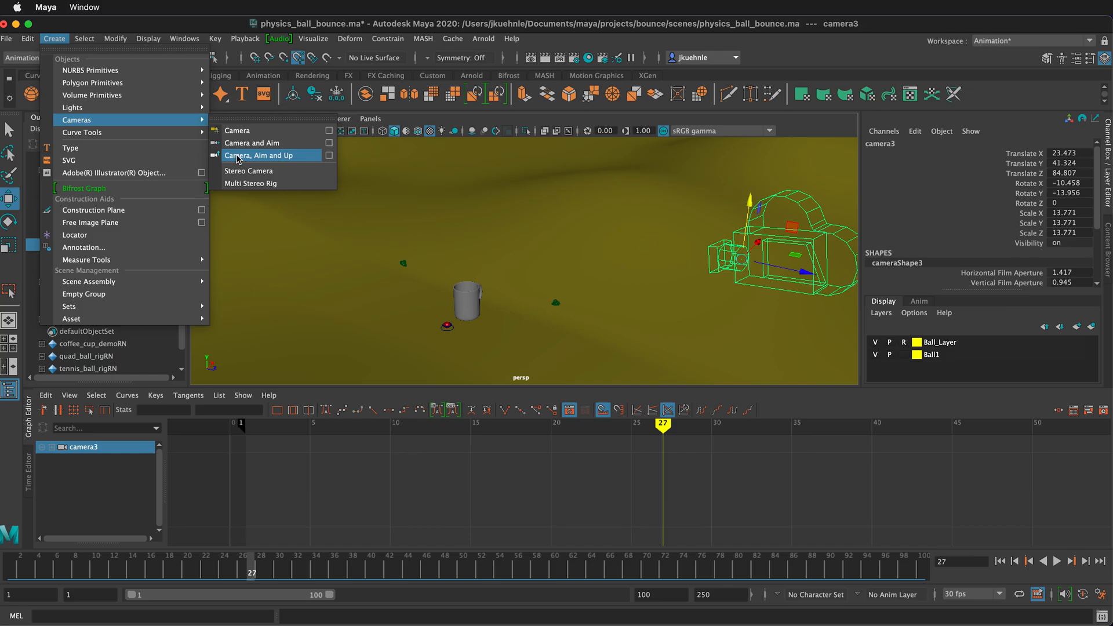
pyautogui.moveTo(238, 131)
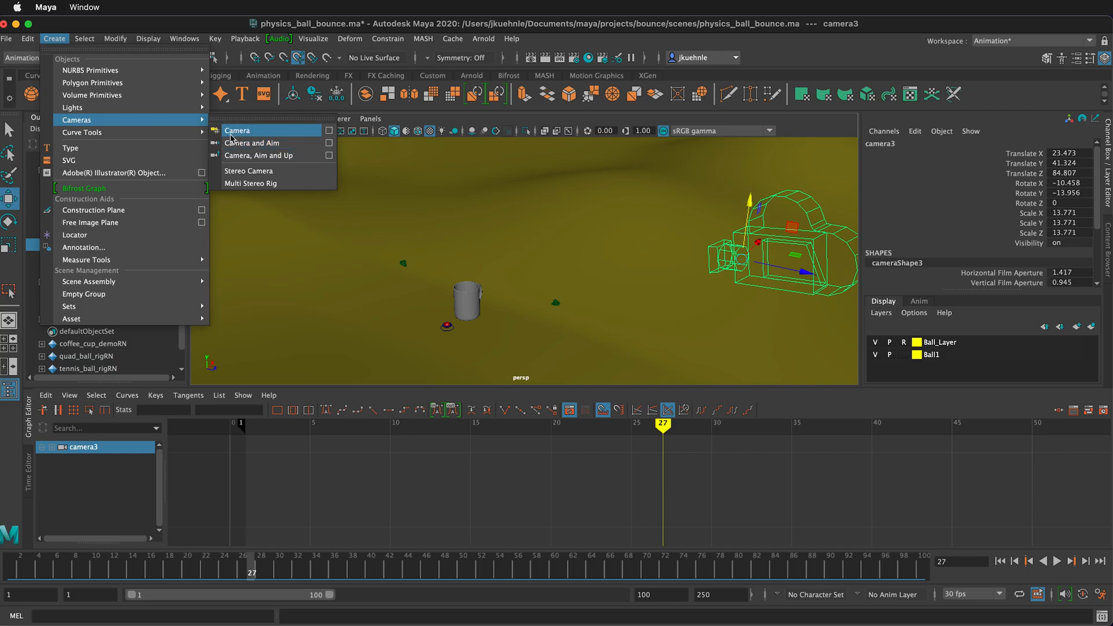
# Step: Create a new plain camera, camera4, at the origin and select it in the viewport
pyautogui.click(237, 131)
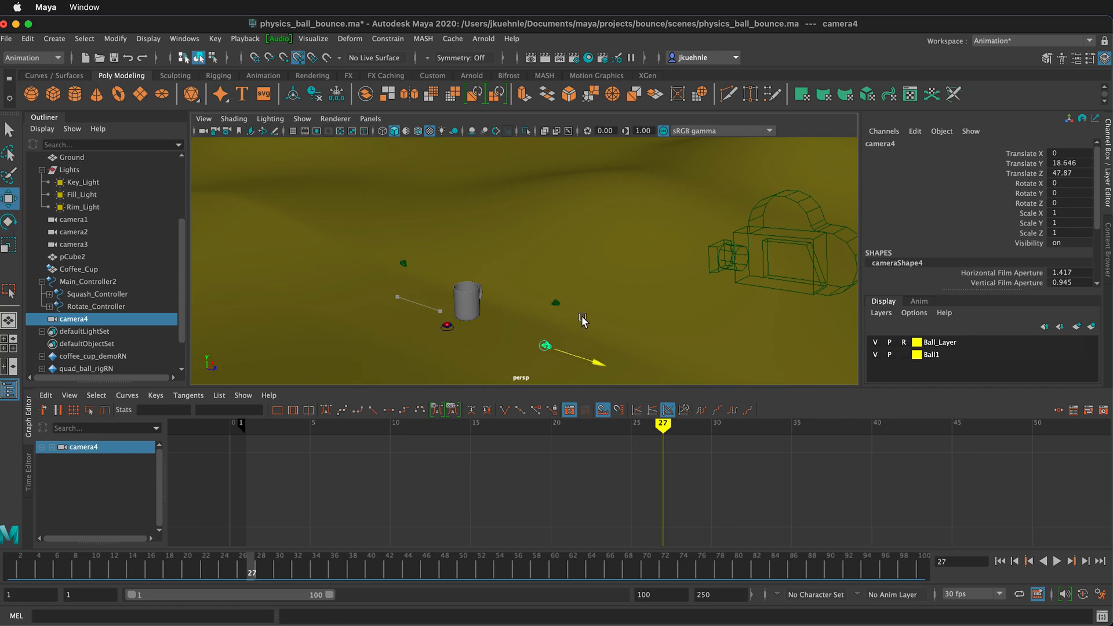
pyautogui.click(546, 345)
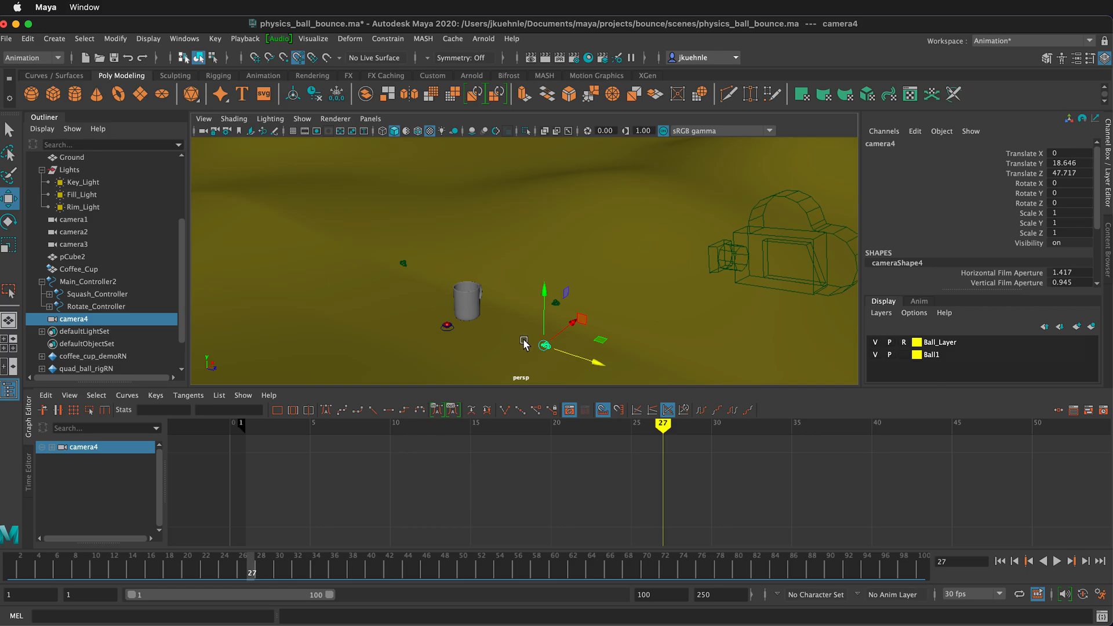
pyautogui.moveTo(556, 308)
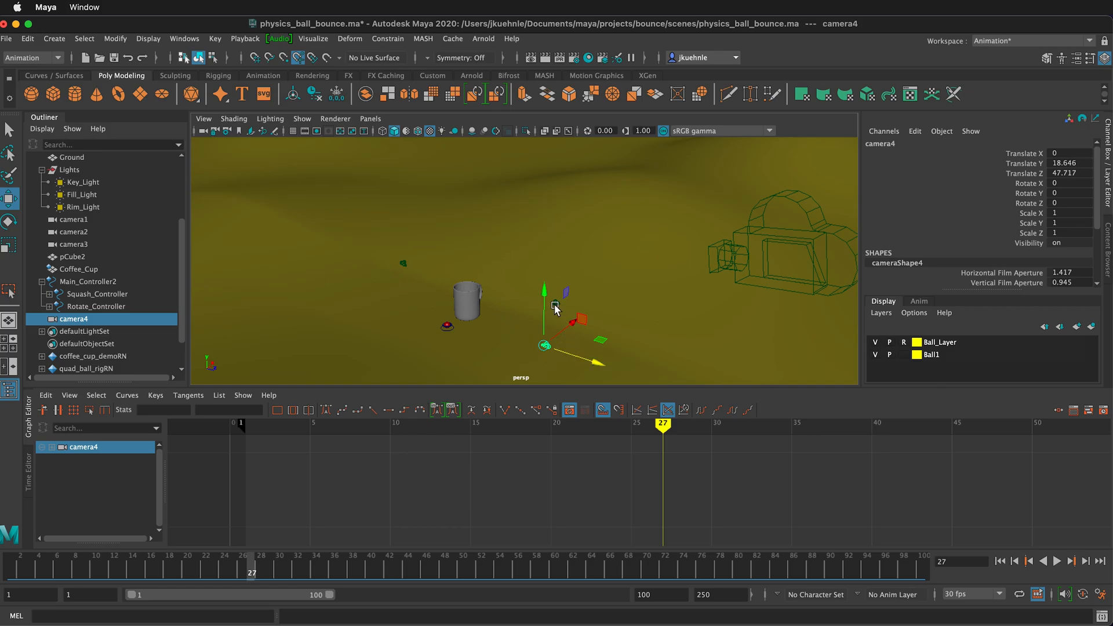
pyautogui.moveTo(516, 326)
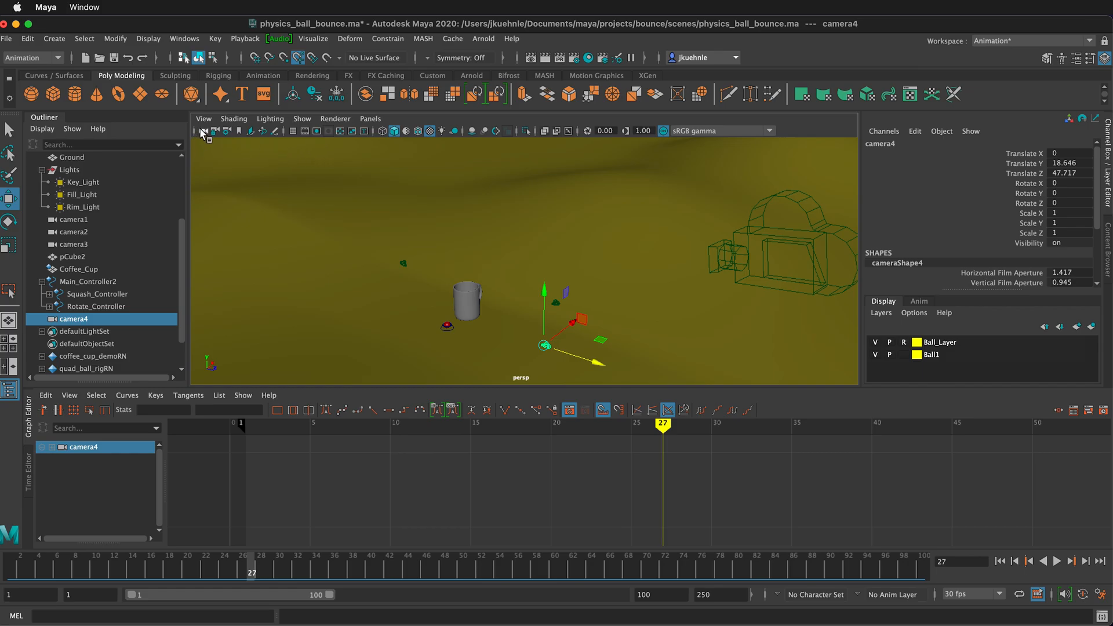
# Step: Look through camera4 in the viewport with the Resolution Gate shown around the shot
pyautogui.click(206, 131)
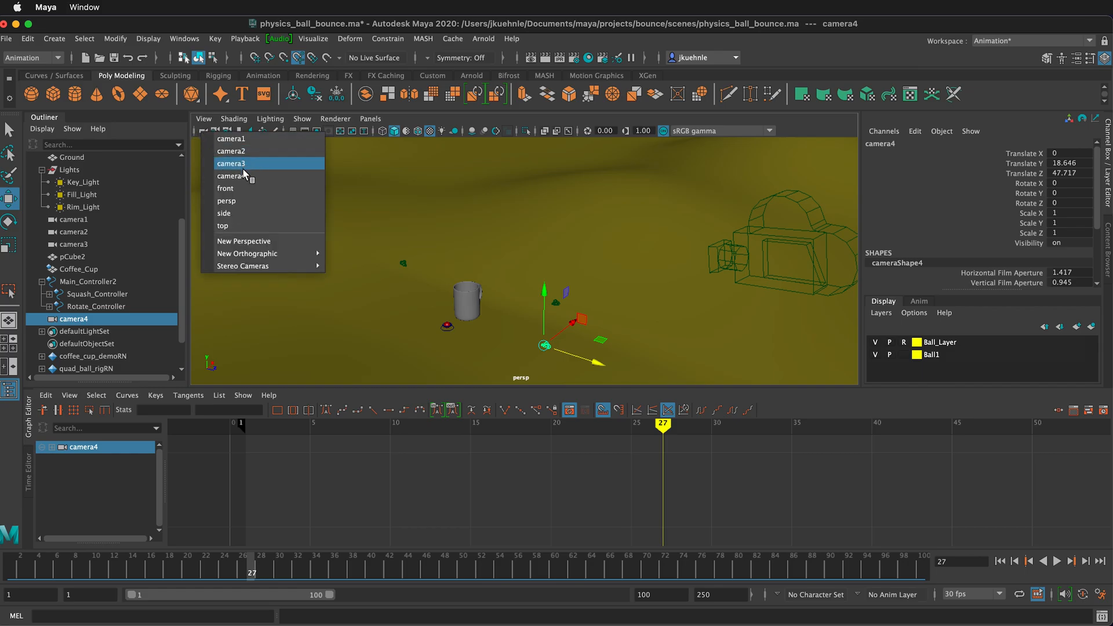
pyautogui.click(233, 175)
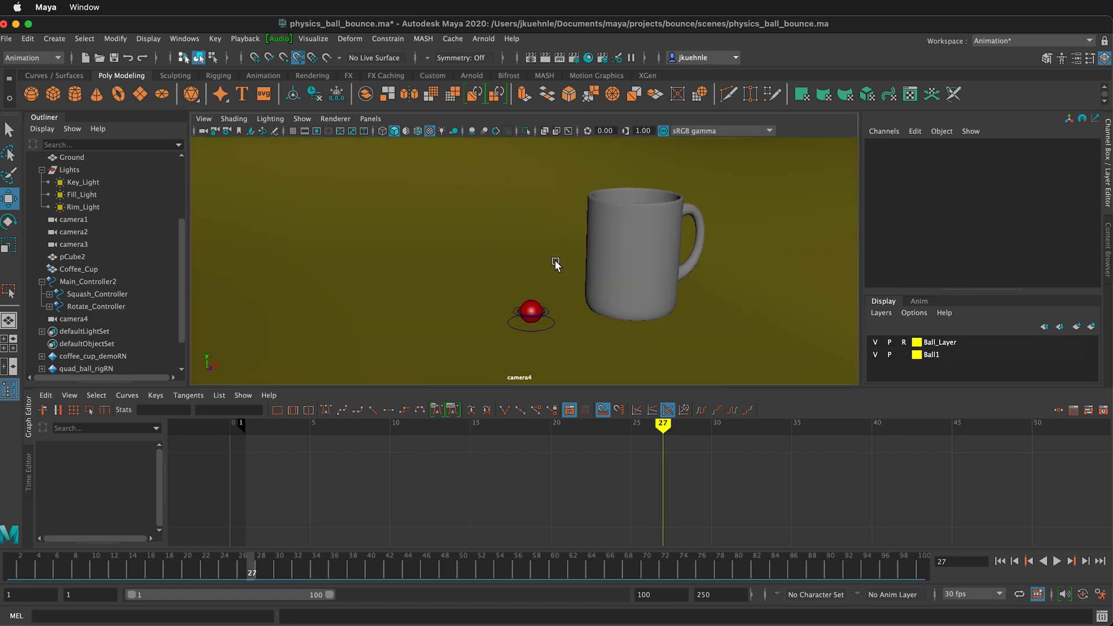
pyautogui.click(317, 131)
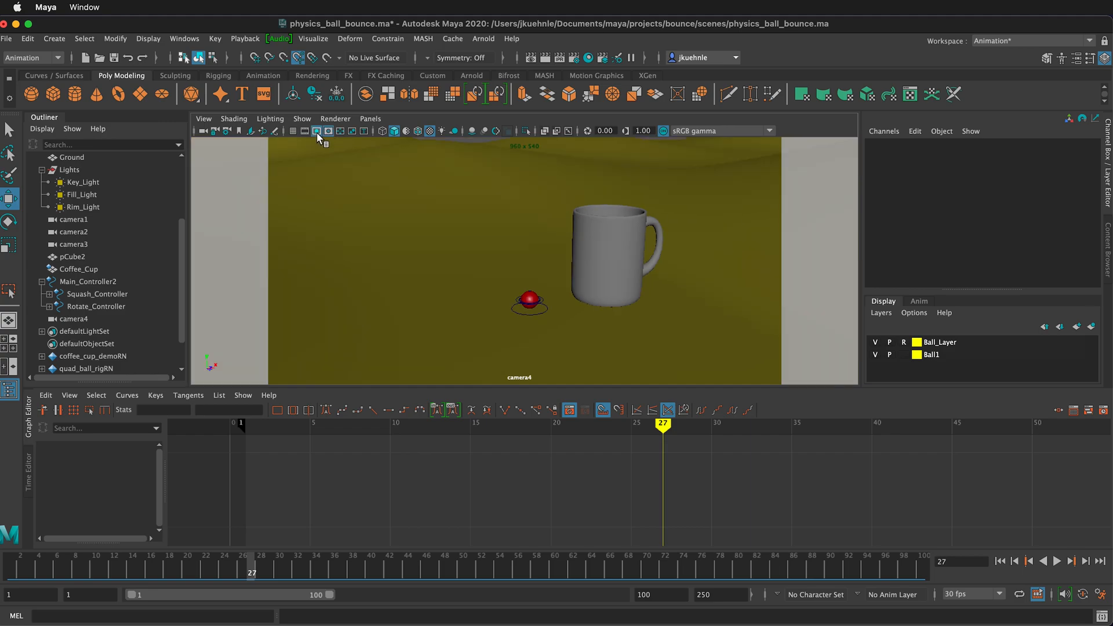
pyautogui.moveTo(544, 254)
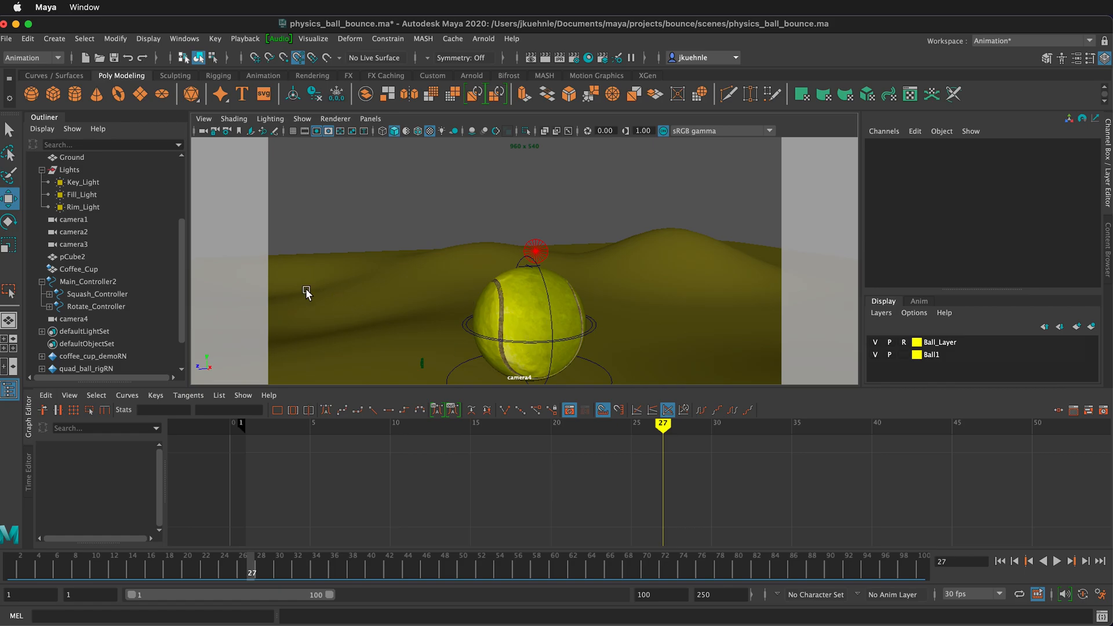
pyautogui.moveTo(510, 282)
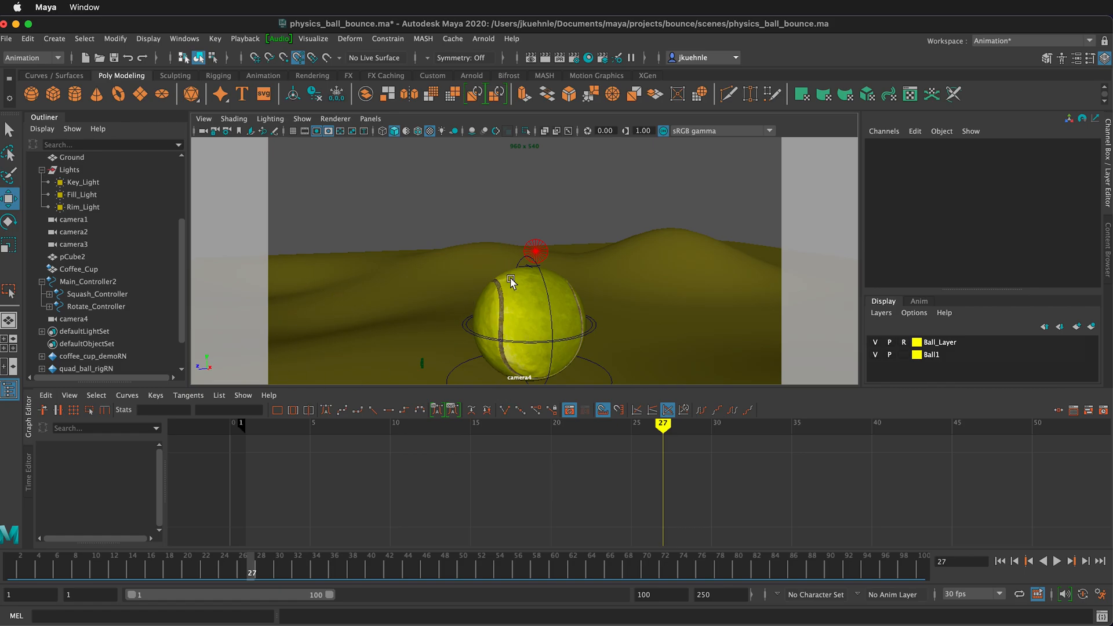
pyautogui.moveTo(149, 363)
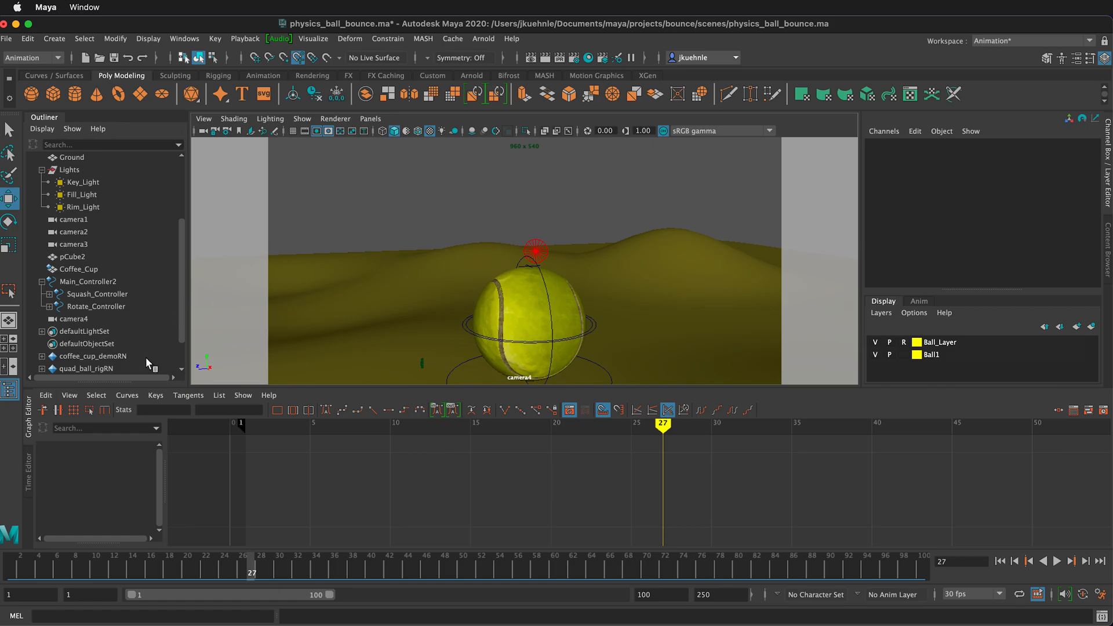
# Step: Select camera4 in the Outliner to frame the tennis ball up close through it
pyautogui.click(77, 319)
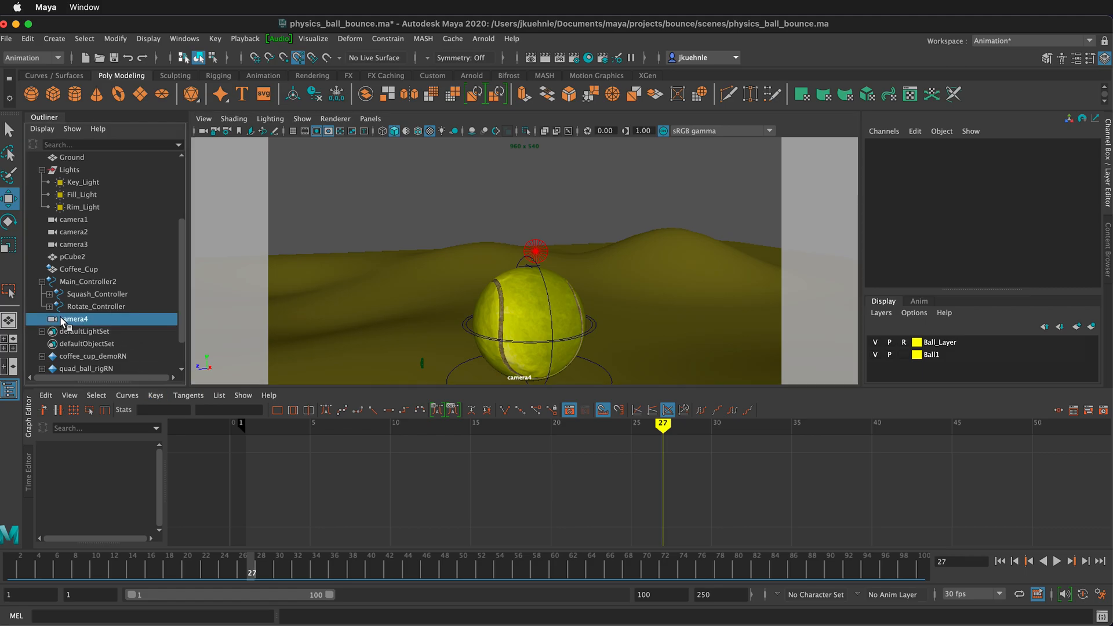
pyautogui.click(76, 319)
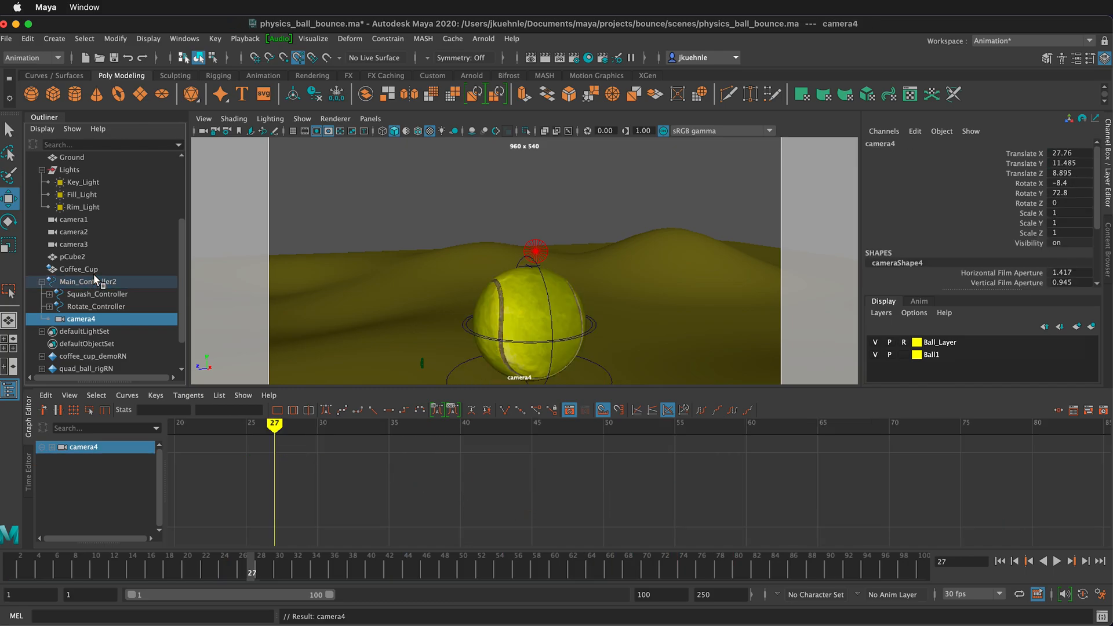
pyautogui.moveTo(285, 449)
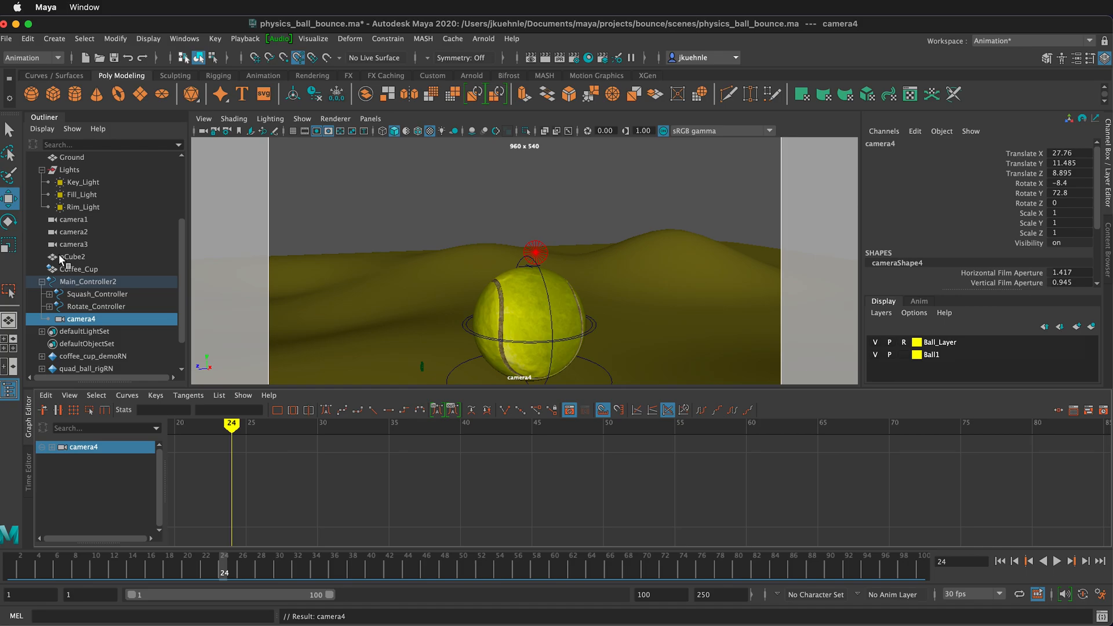
pyautogui.moveTo(80, 231)
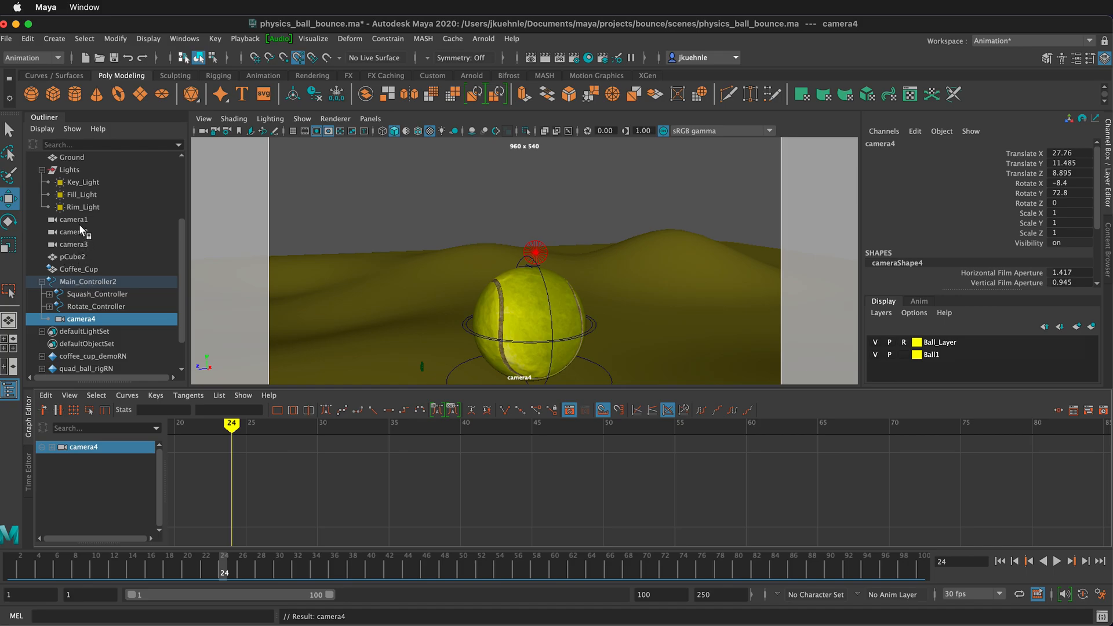
pyautogui.moveTo(81, 227)
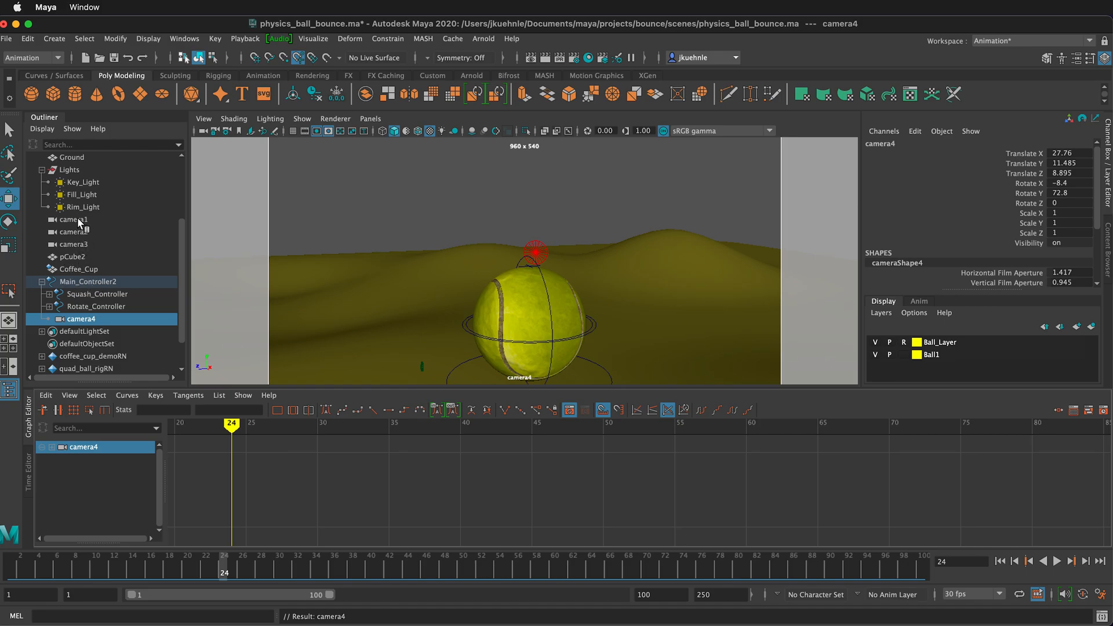
# Step: Enable Renderable in Output Settings for camera1 and camera3 via the Attribute Editor
pyautogui.click(72, 219)
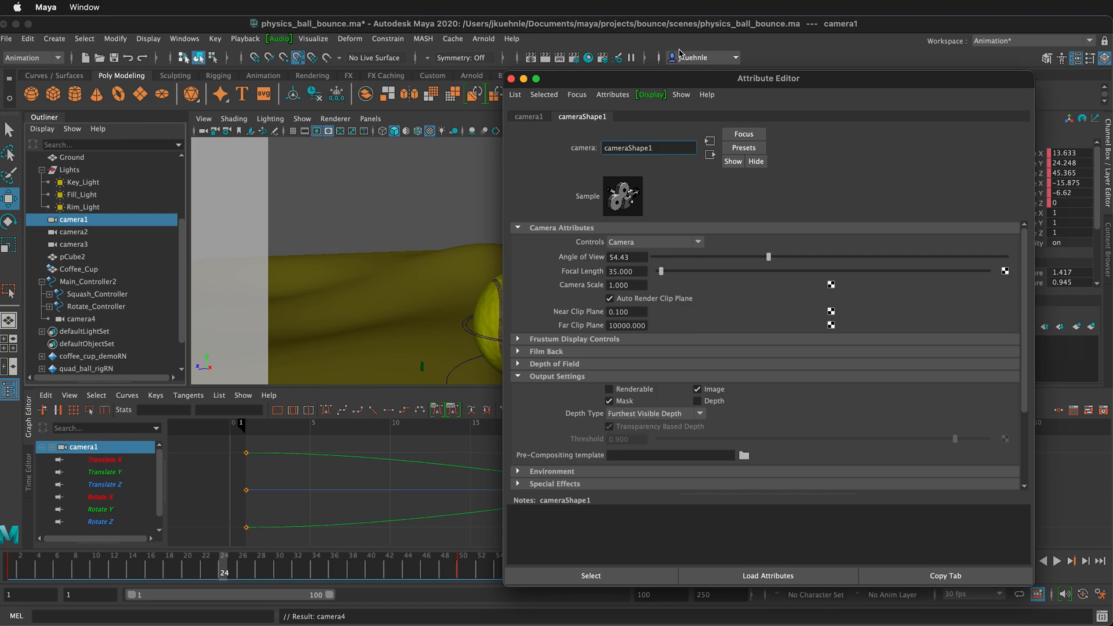
pyautogui.moveTo(657, 186)
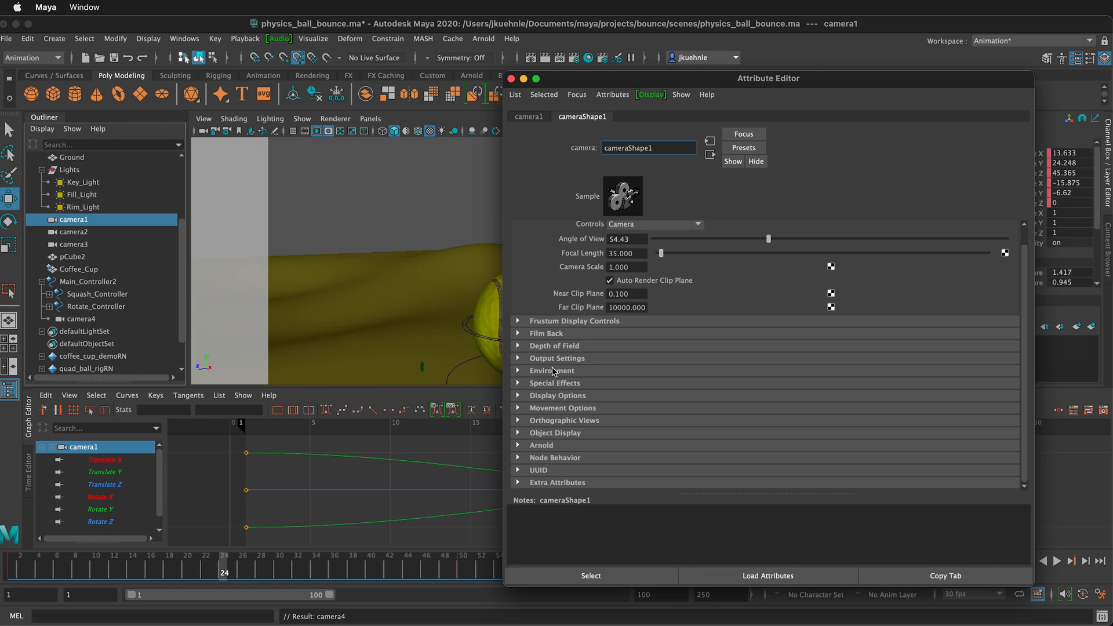
pyautogui.click(557, 358)
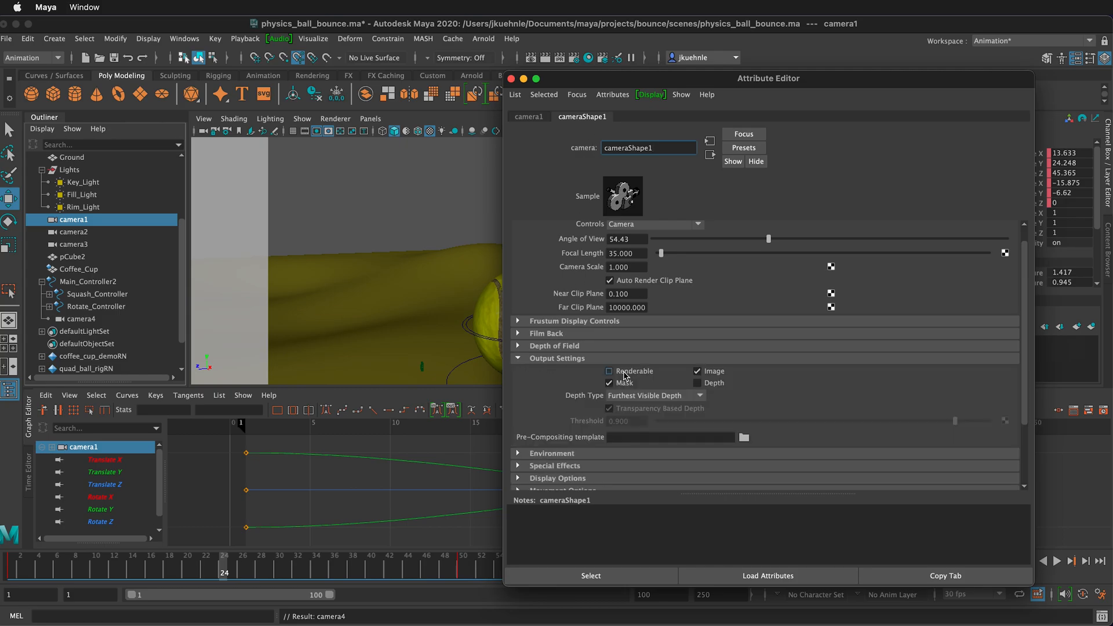
pyautogui.click(76, 232)
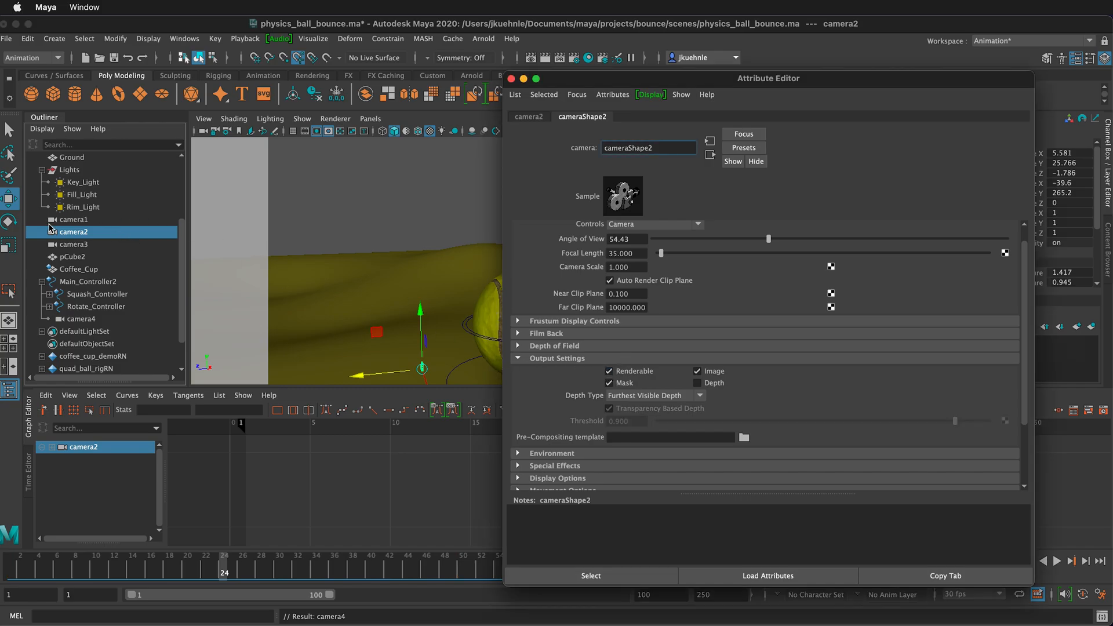
pyautogui.click(75, 245)
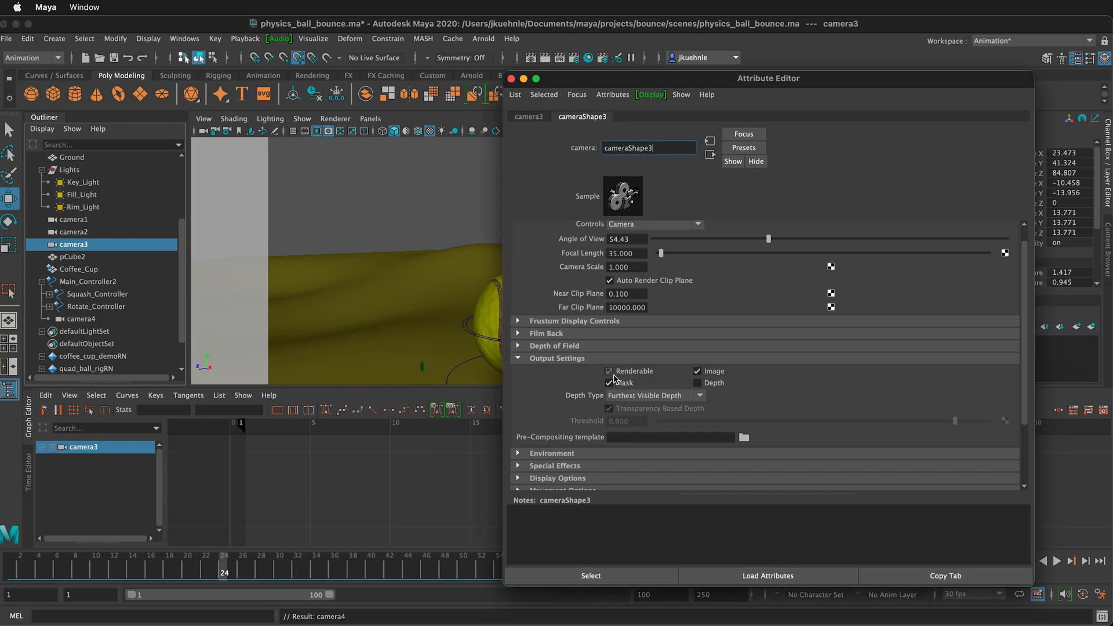
pyautogui.click(80, 319)
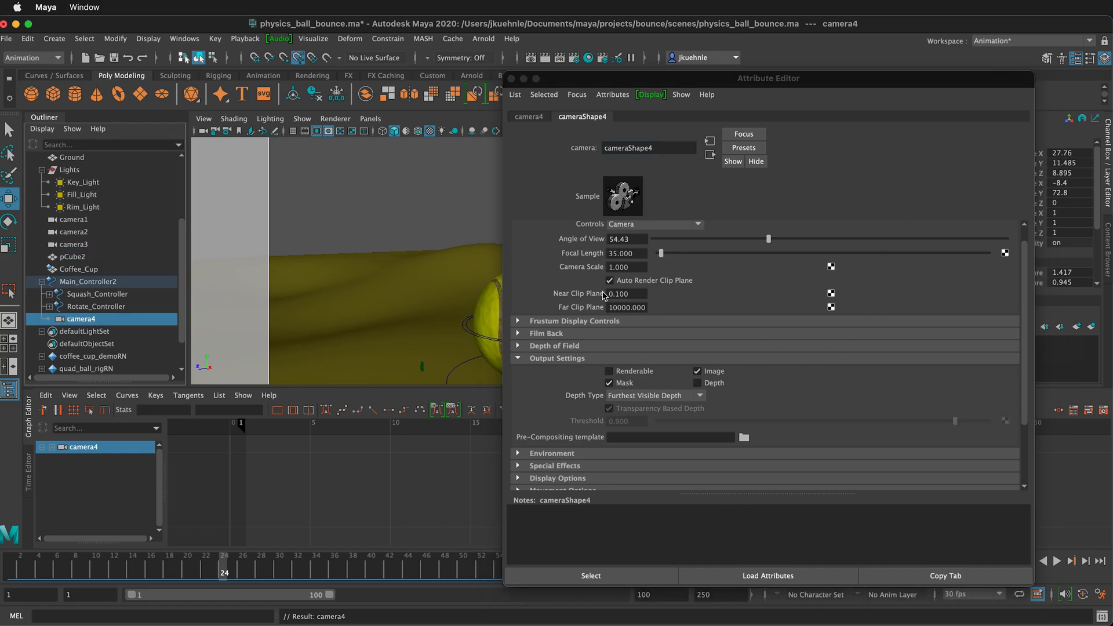
pyautogui.moveTo(565, 134)
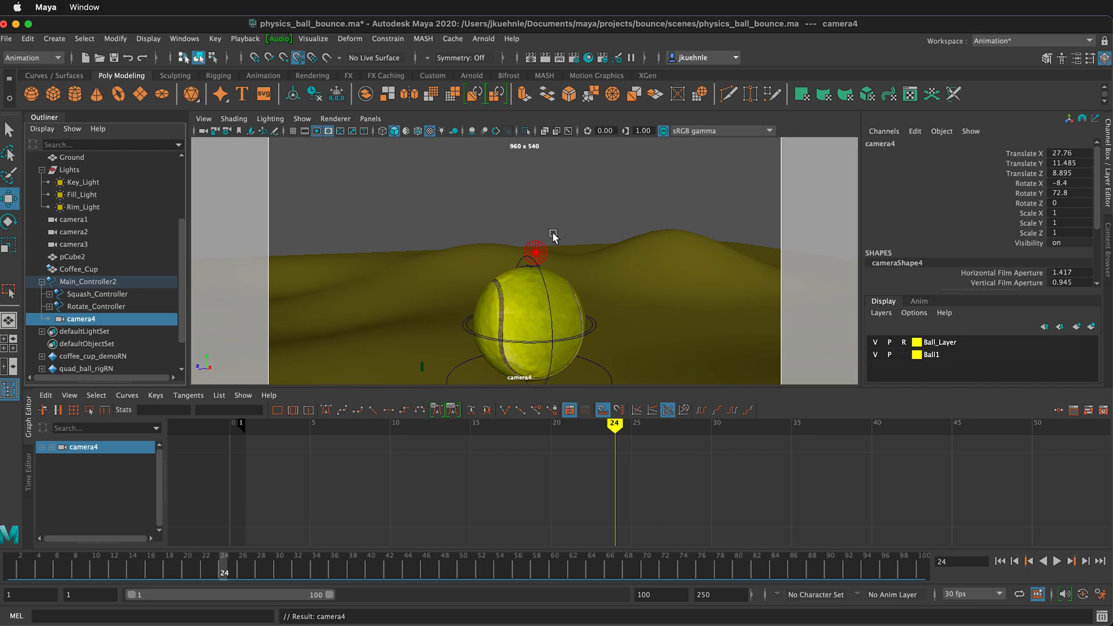
pyautogui.moveTo(550, 87)
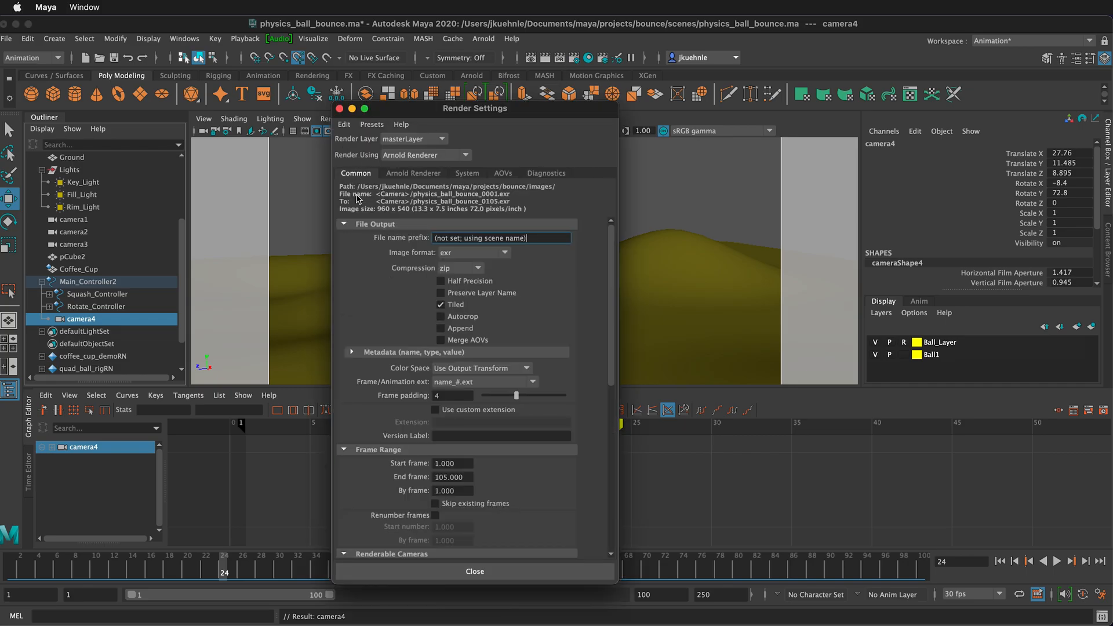
pyautogui.moveTo(482, 390)
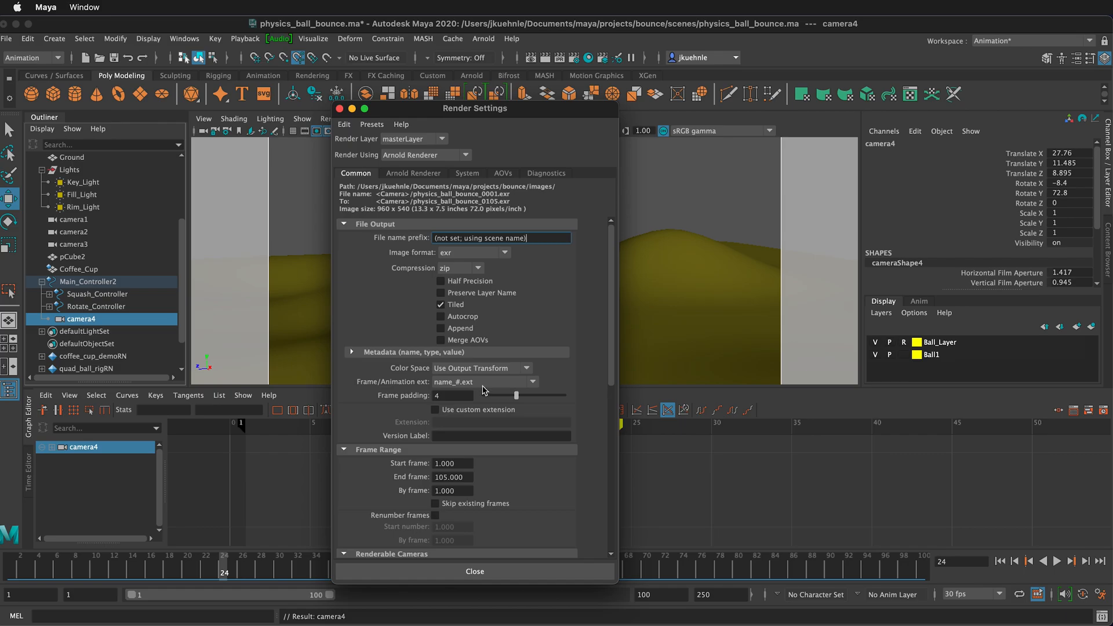
pyautogui.moveTo(425, 391)
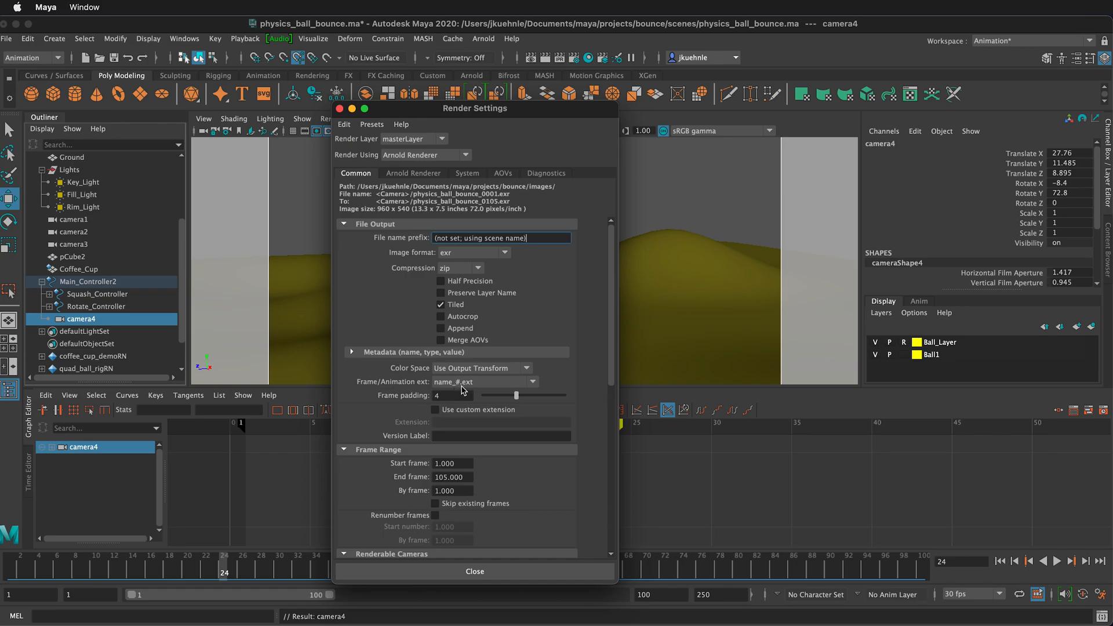
# Step: Keep Frame/Animation ext on numbered name_#.ext and set the frame range end to 100
pyautogui.click(524, 381)
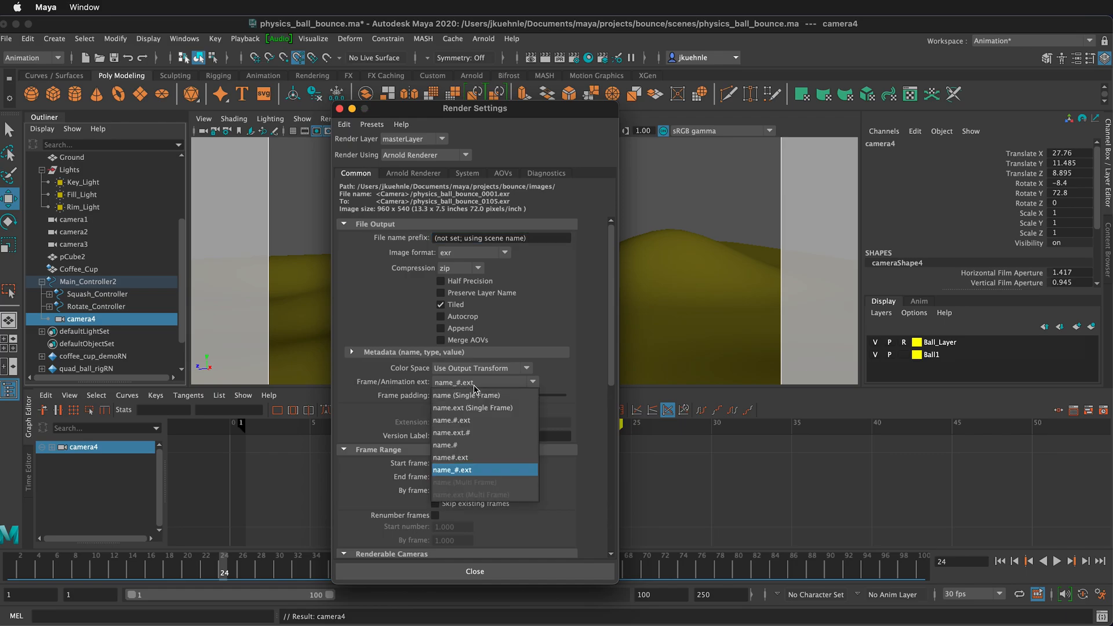
pyautogui.click(466, 394)
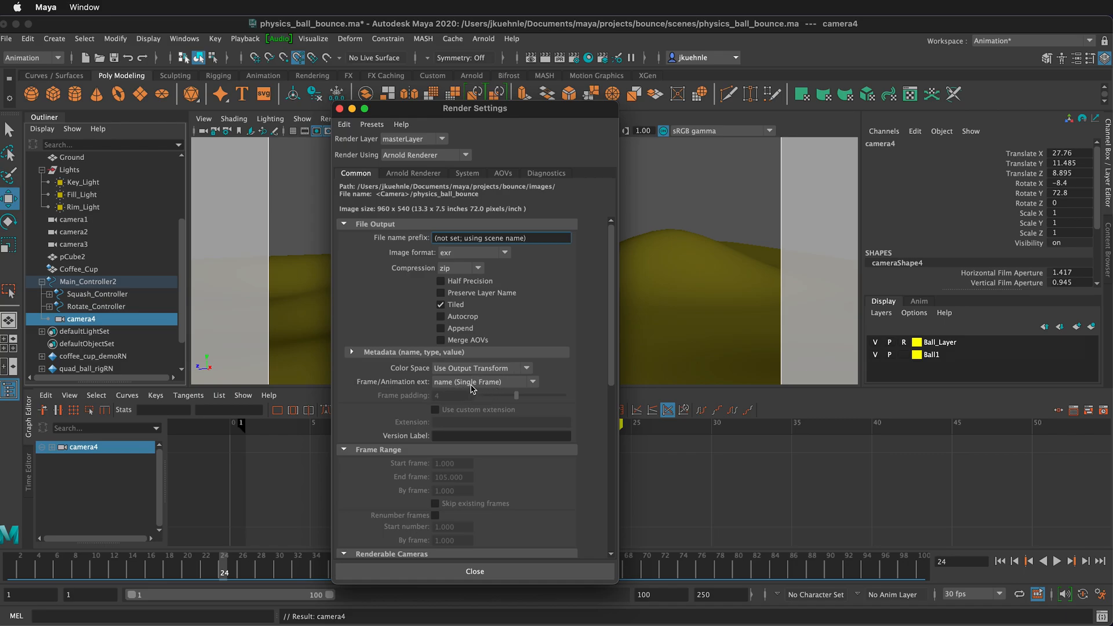
pyautogui.click(484, 382)
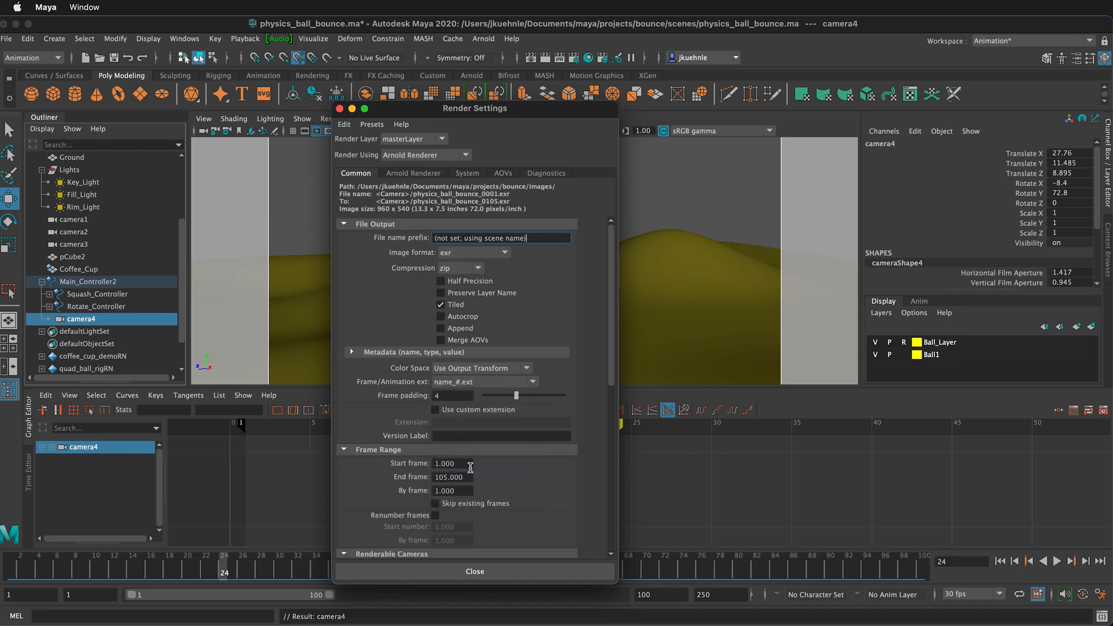
pyautogui.click(452, 477)
pyautogui.write('100.000')
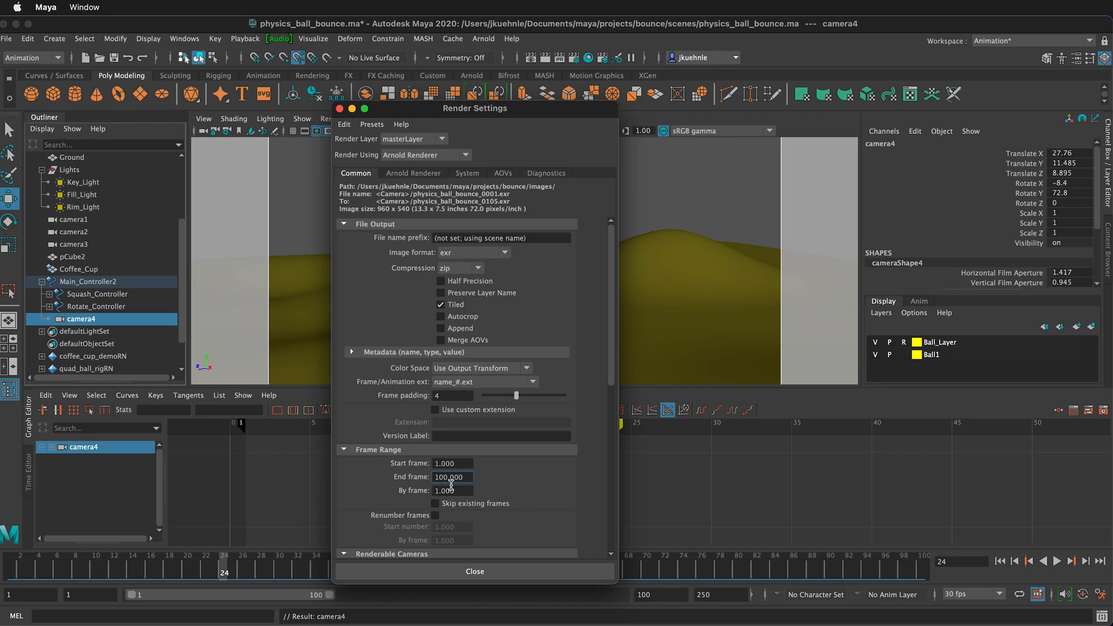
# Step: Choose the HD_1080 image size preset, 1920 by 1080 pixels, in the Common settings
pyautogui.scroll(-3)
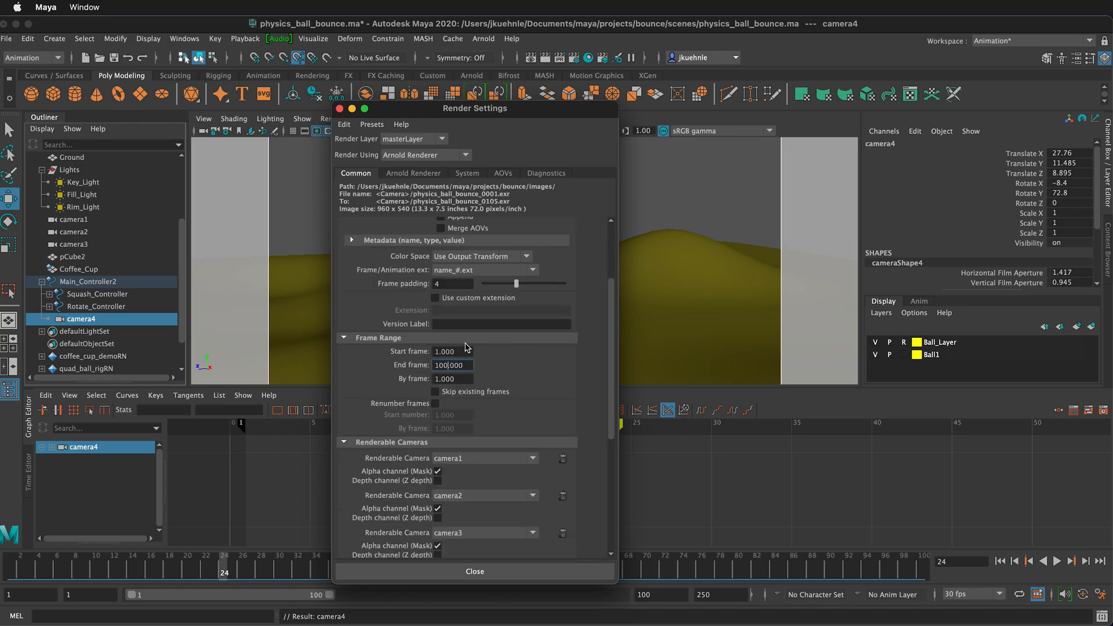
pyautogui.scroll(-3)
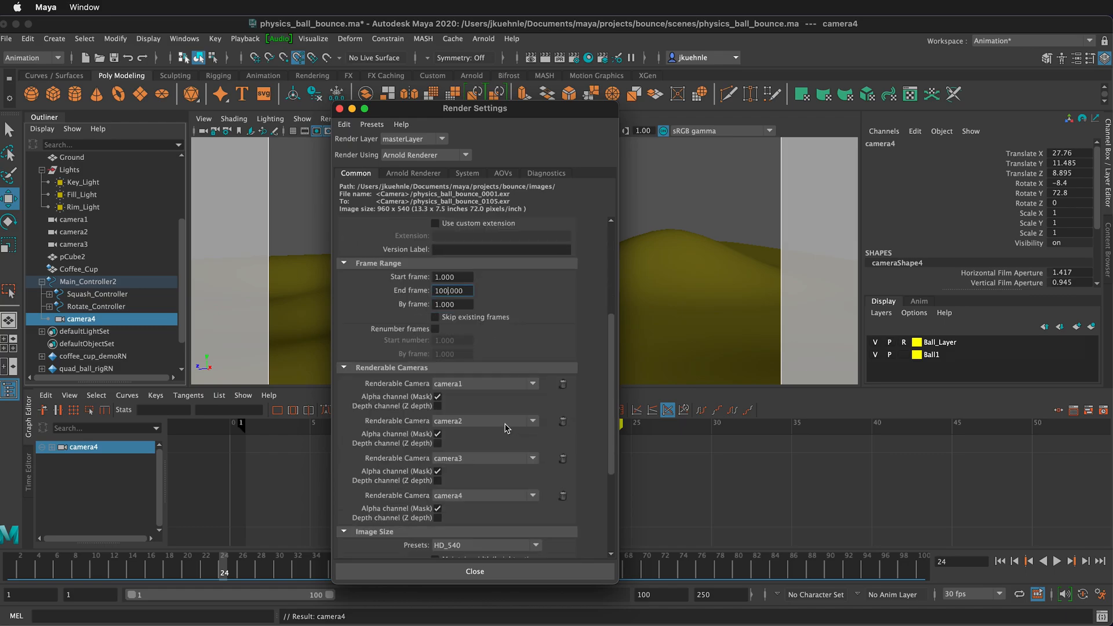
pyautogui.moveTo(441, 420)
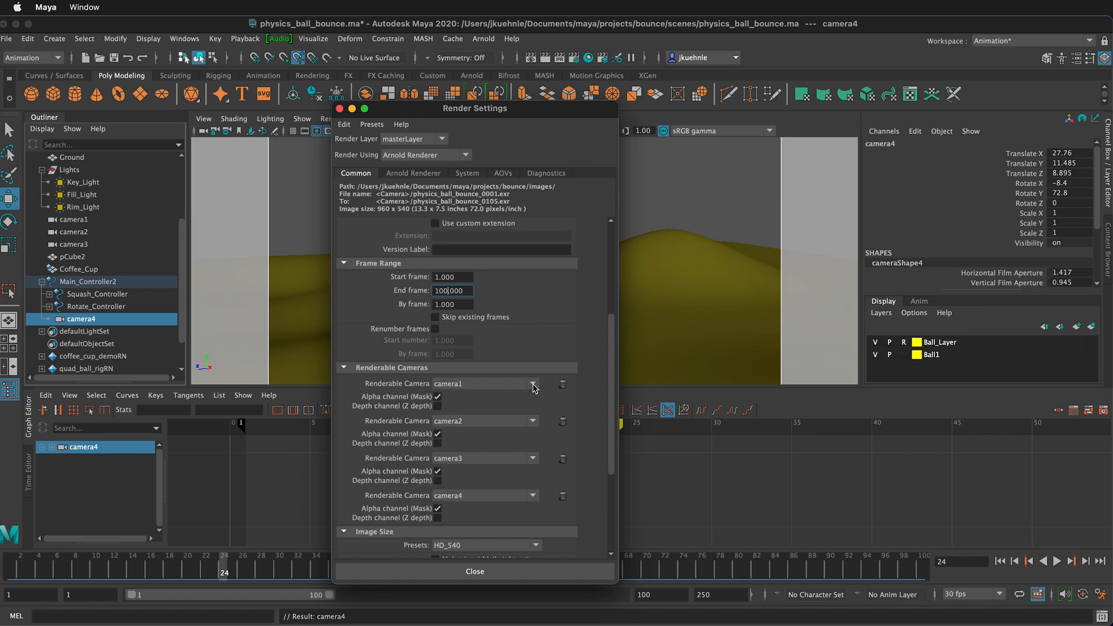
pyautogui.moveTo(546, 393)
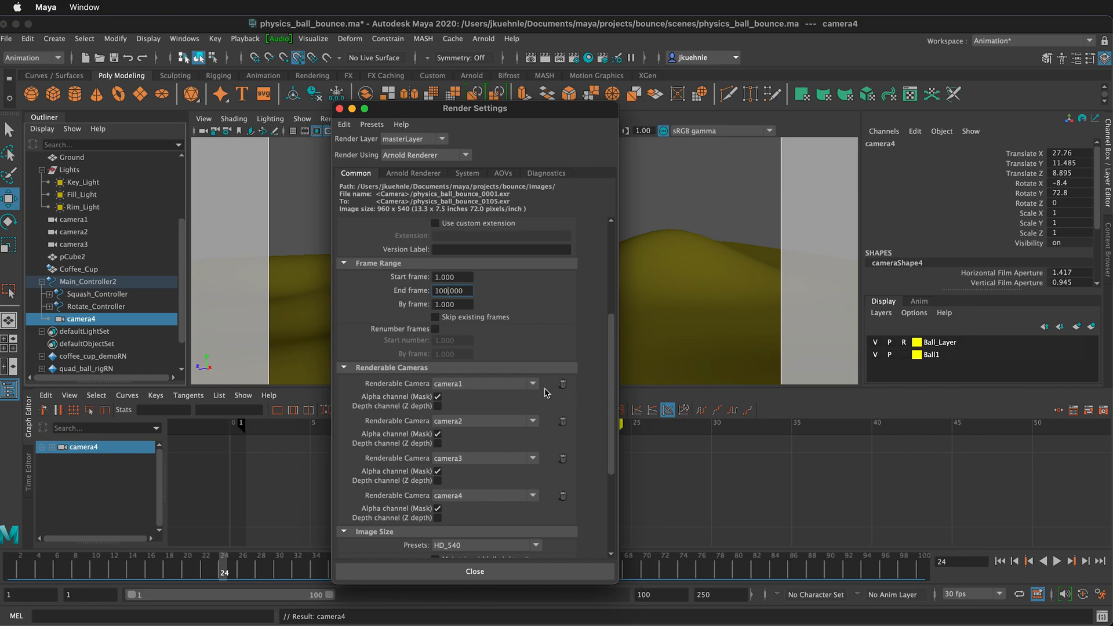
pyautogui.scroll(-3)
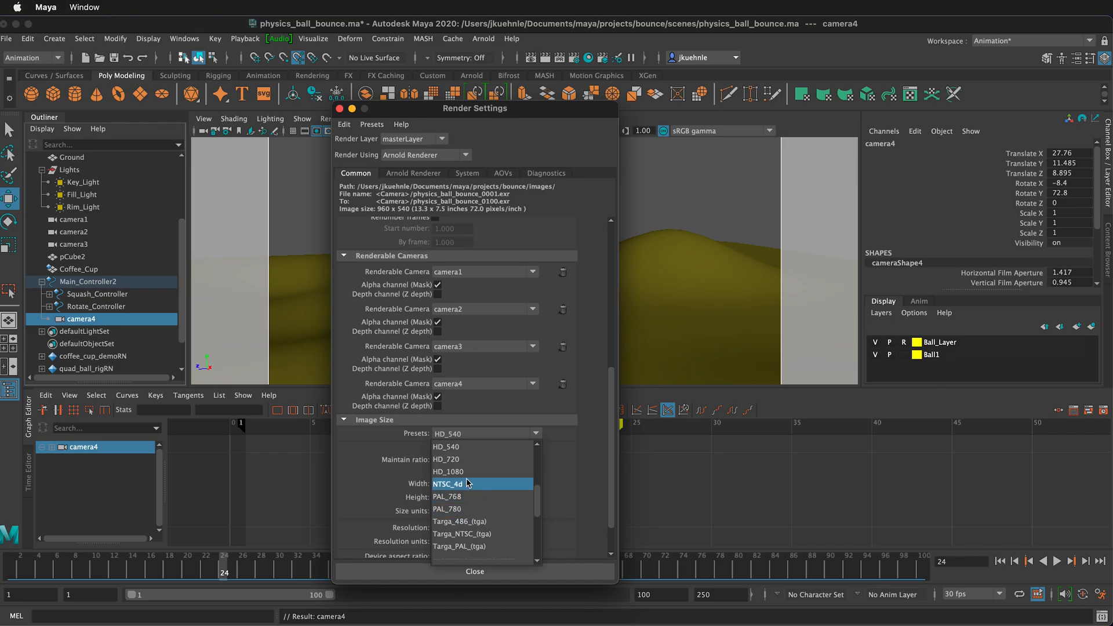
pyautogui.click(448, 472)
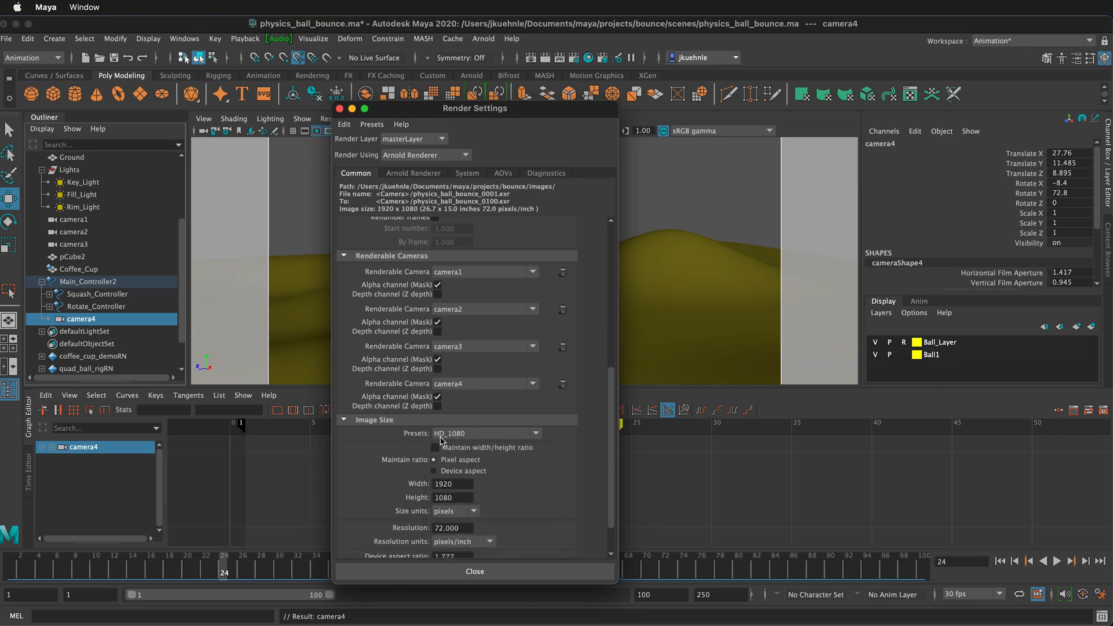
pyautogui.moveTo(460, 444)
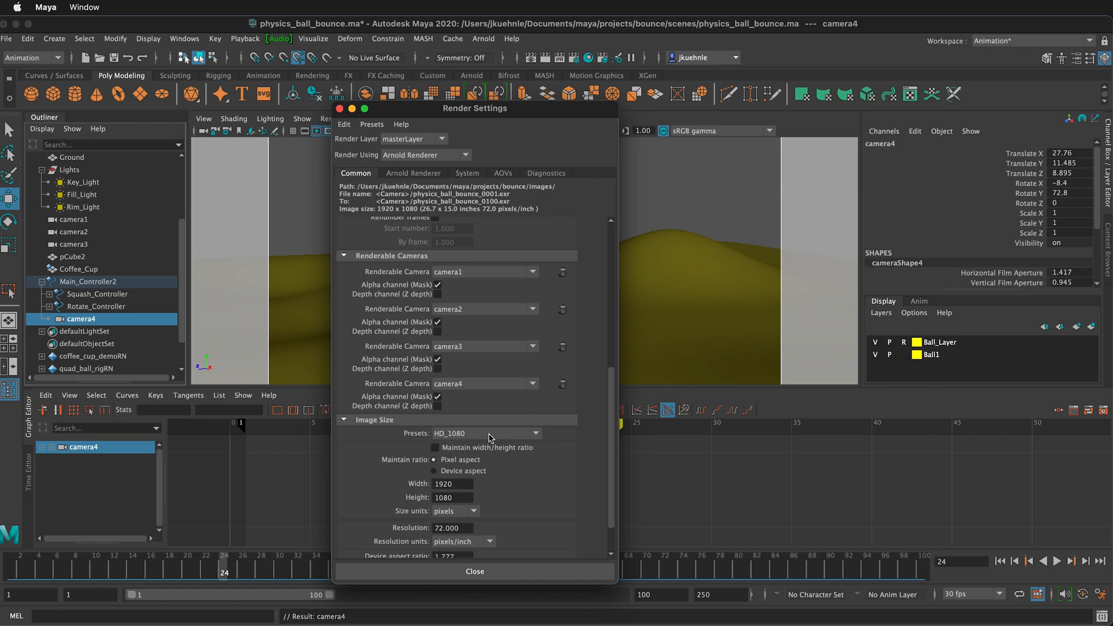
# Step: Show Arnold Renderer sampling and lower Camera (AA) samples from 4 to 3
pyautogui.click(413, 172)
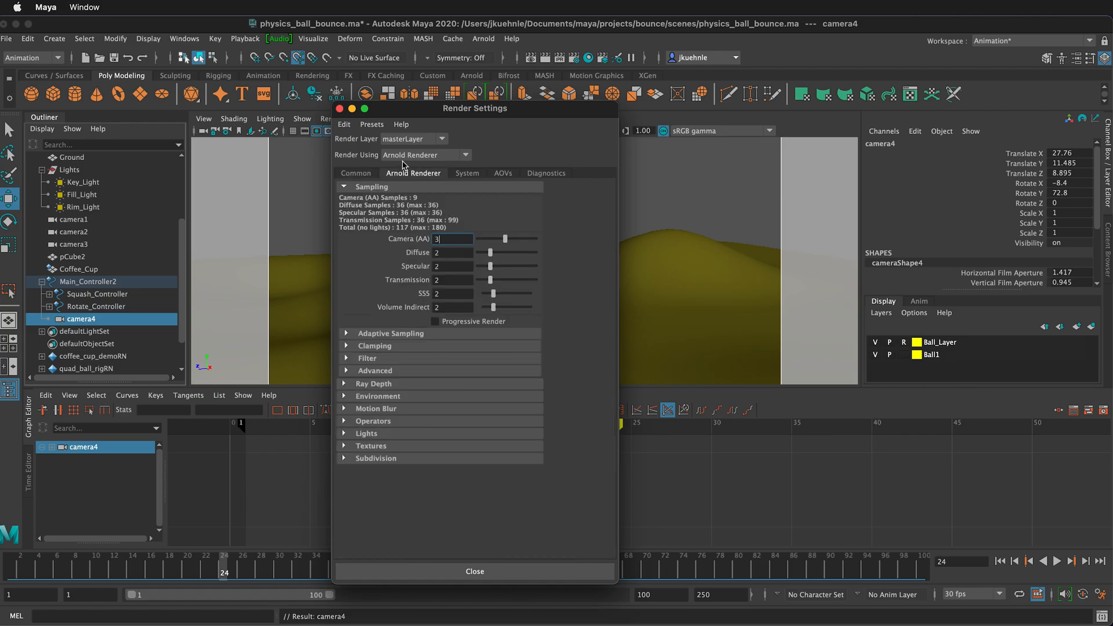
pyautogui.moveTo(420, 197)
pyautogui.write('4')
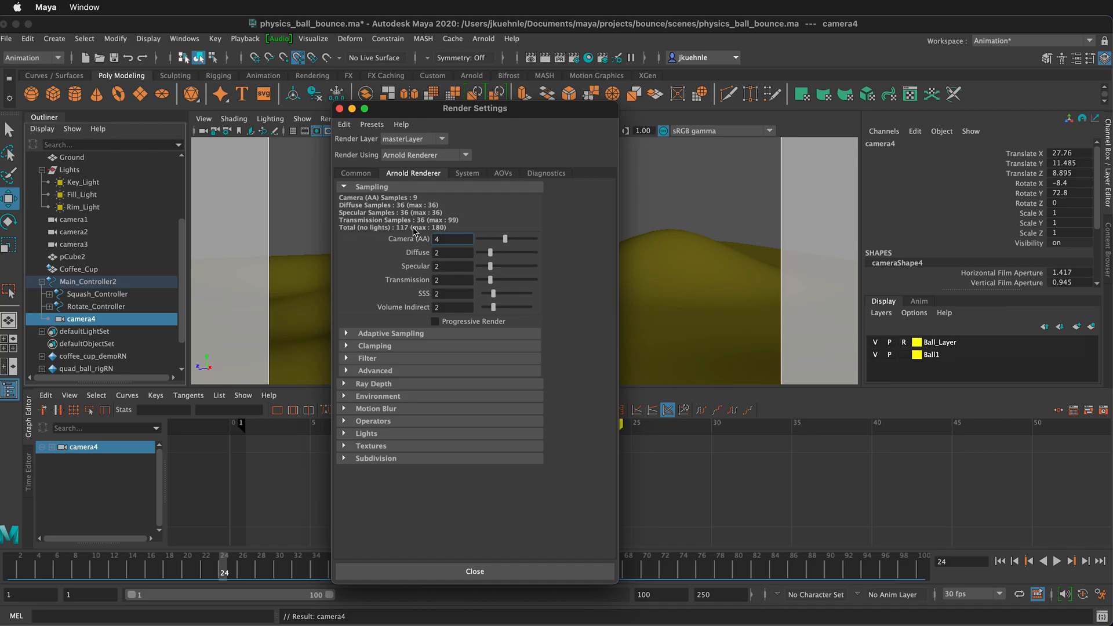
pyautogui.moveTo(445, 283)
pyautogui.write('3')
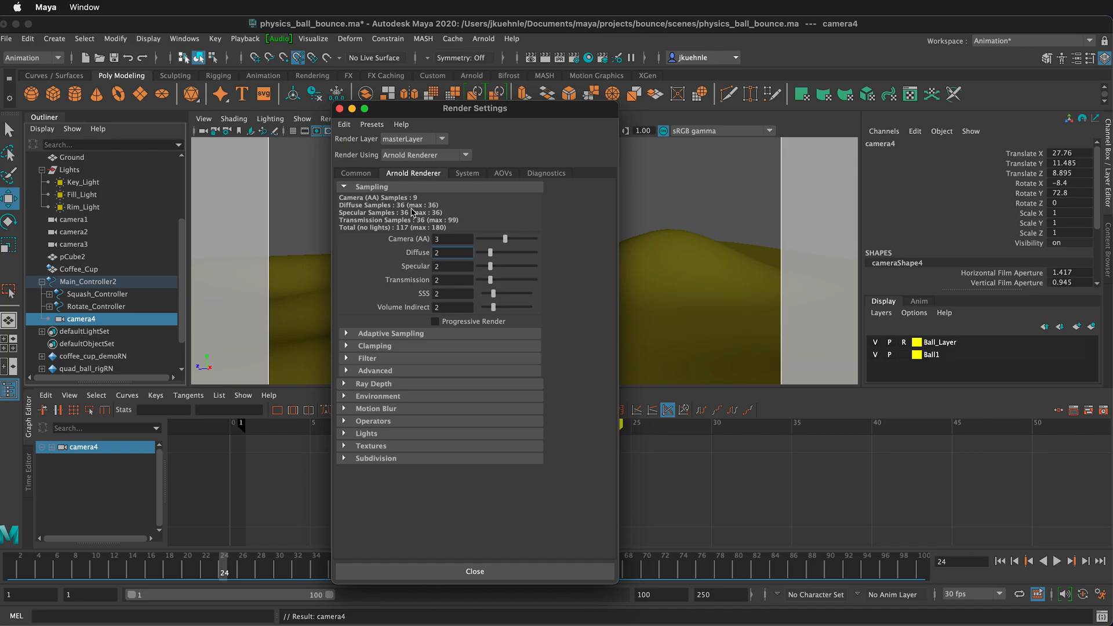
pyautogui.moveTo(348, 177)
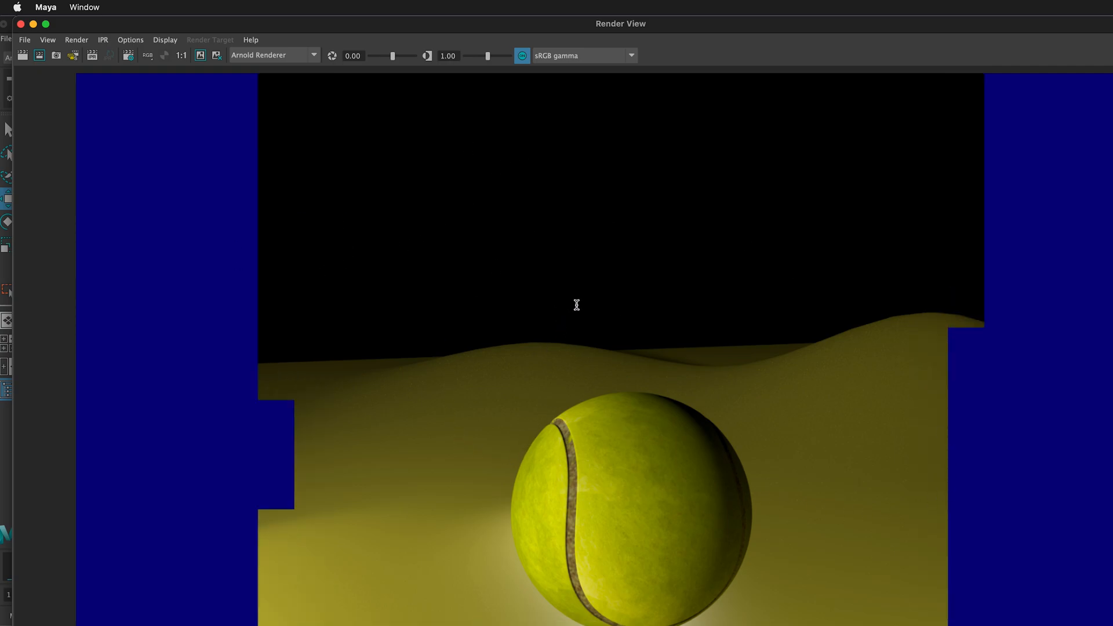
pyautogui.moveTo(314, 120)
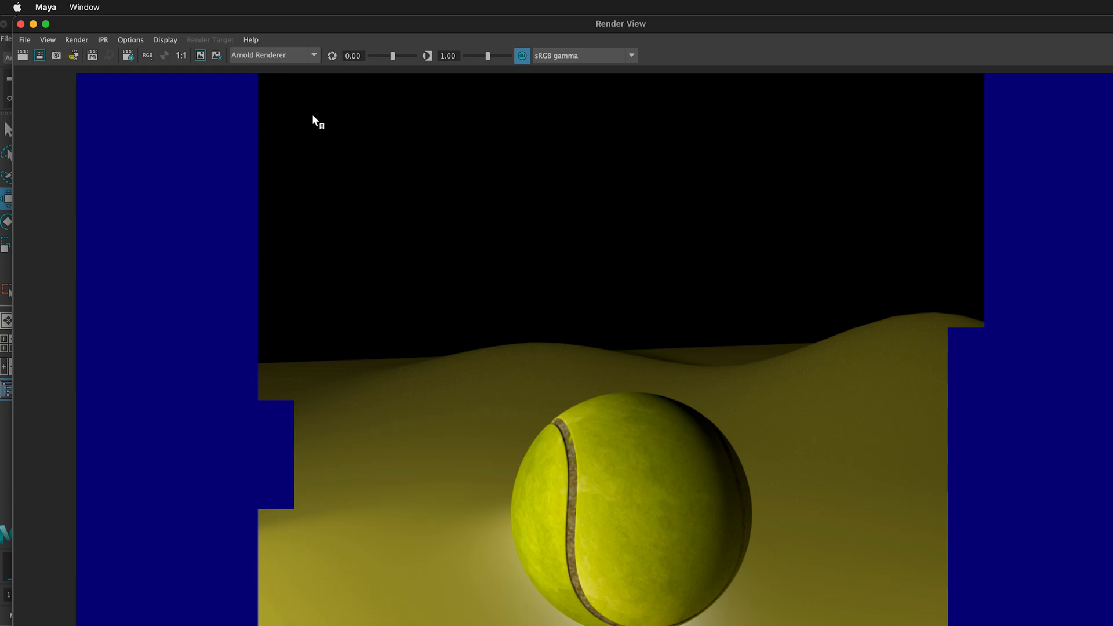
pyautogui.moveTo(76, 39)
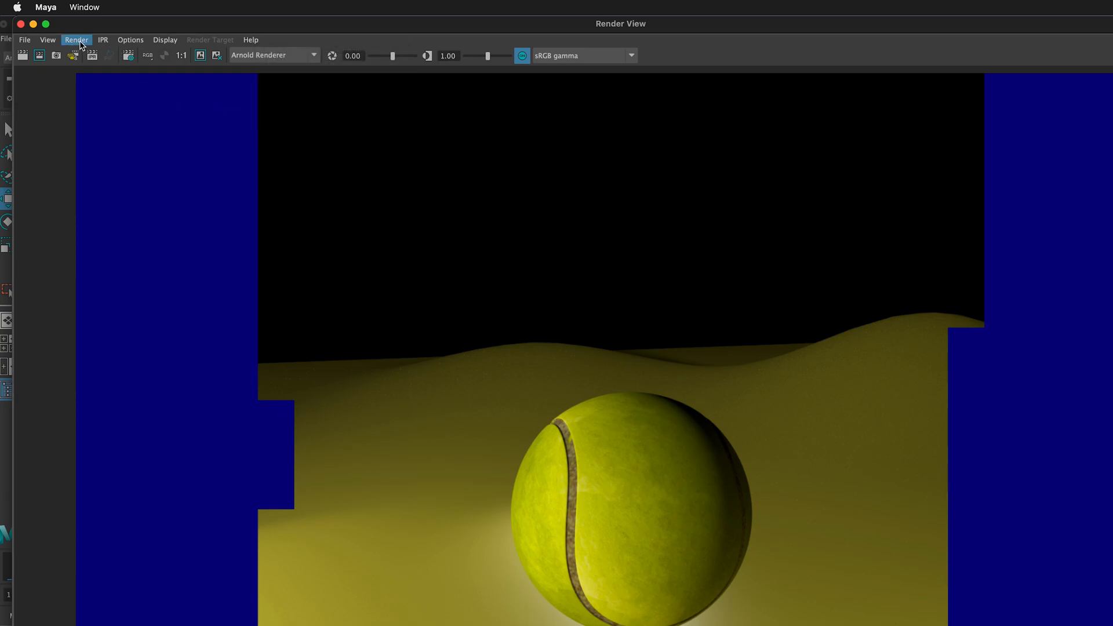
# Step: In Render Sequence options for frames 1–100, keep camera4 current and enable All Render-Enabled Cameras
pyautogui.click(77, 40)
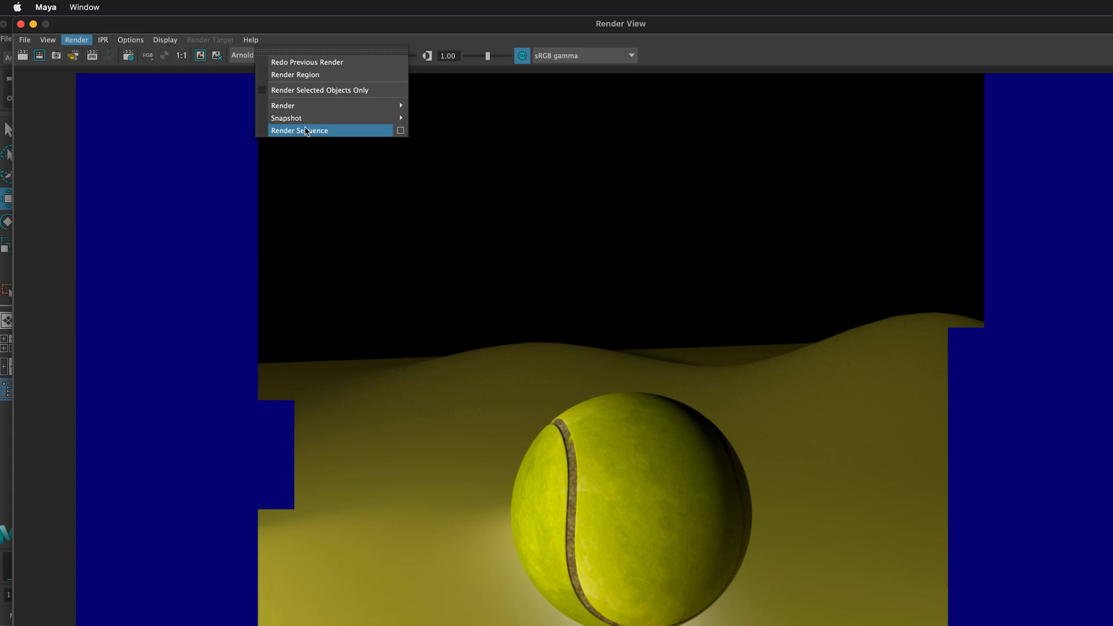
pyautogui.click(299, 130)
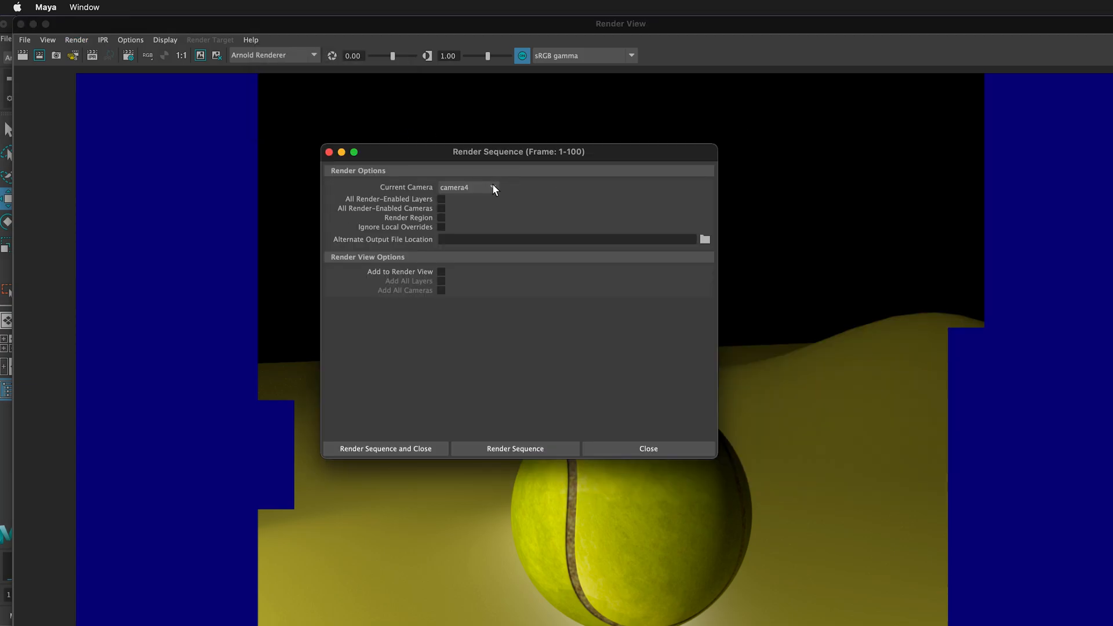
pyautogui.click(491, 187)
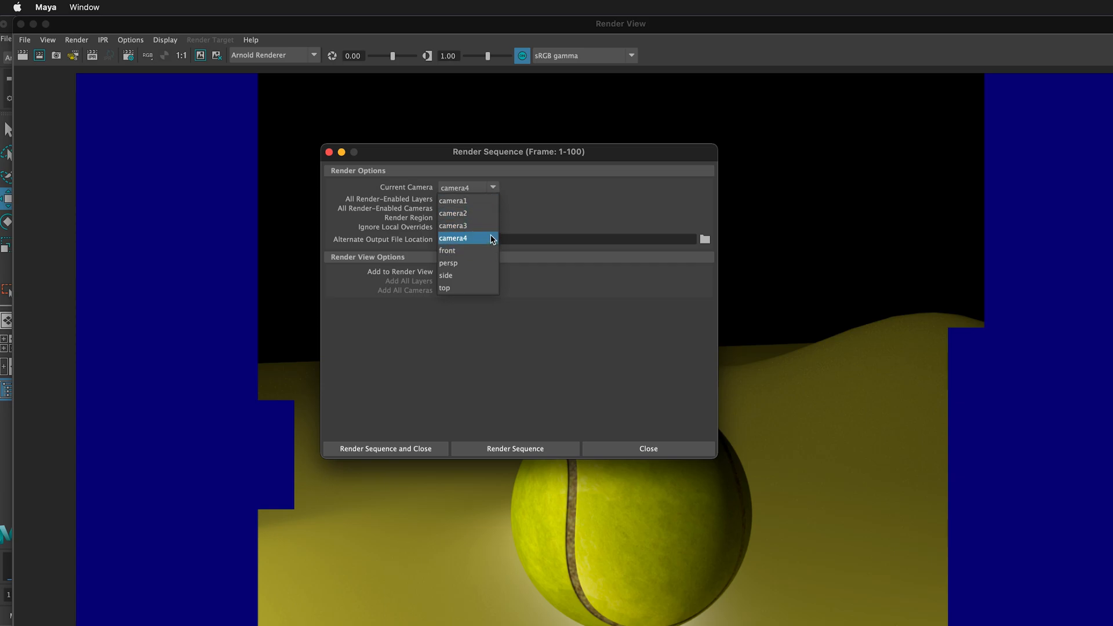
pyautogui.click(453, 238)
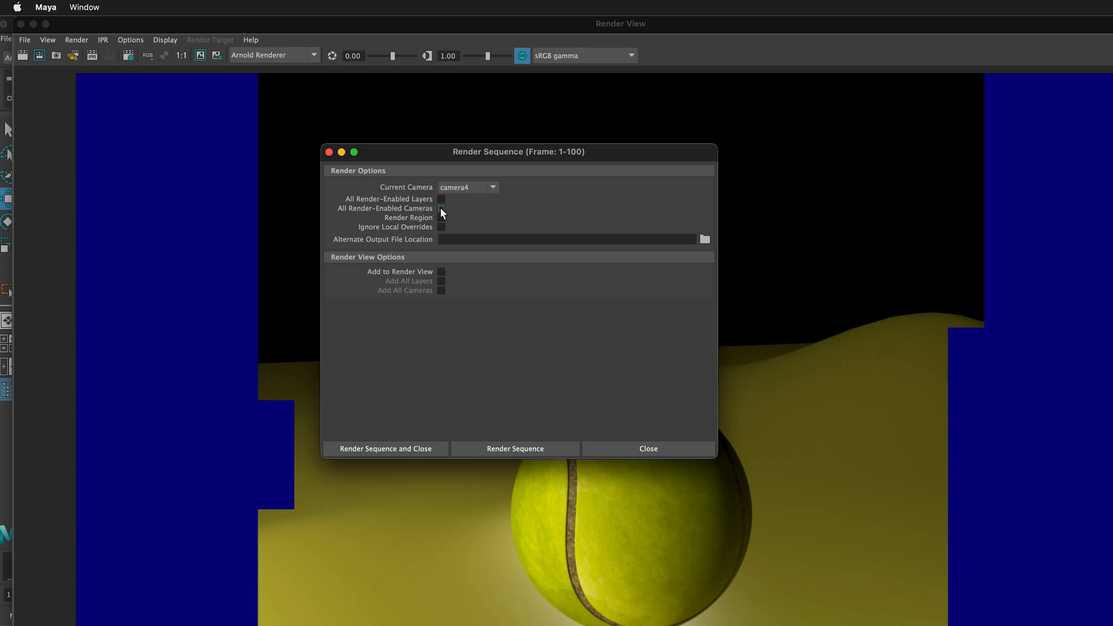
pyautogui.click(440, 208)
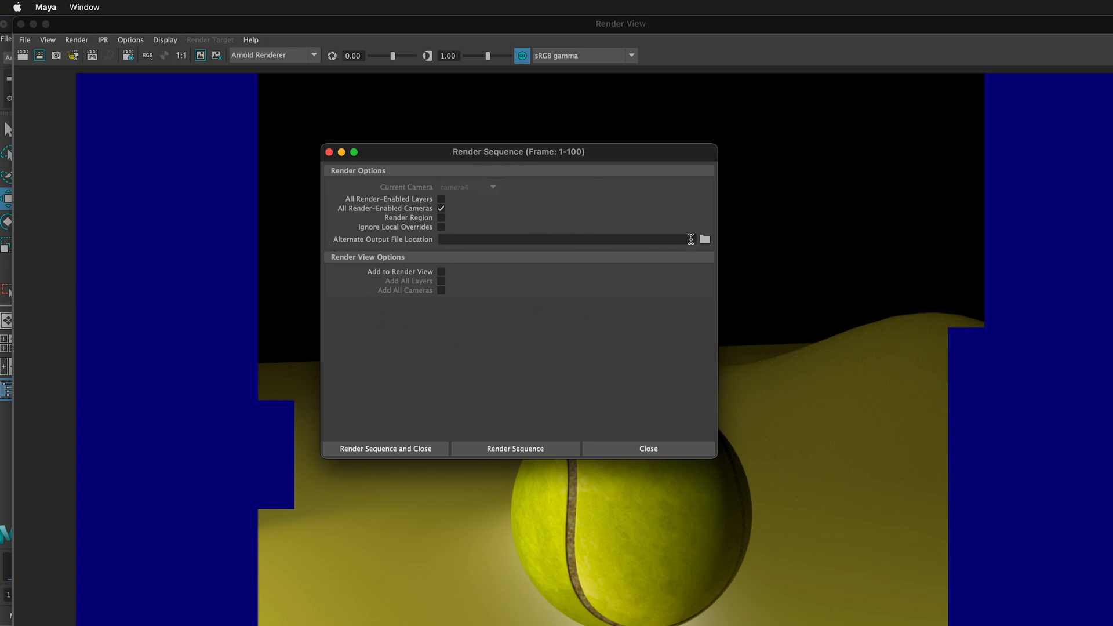
pyautogui.moveTo(719, 245)
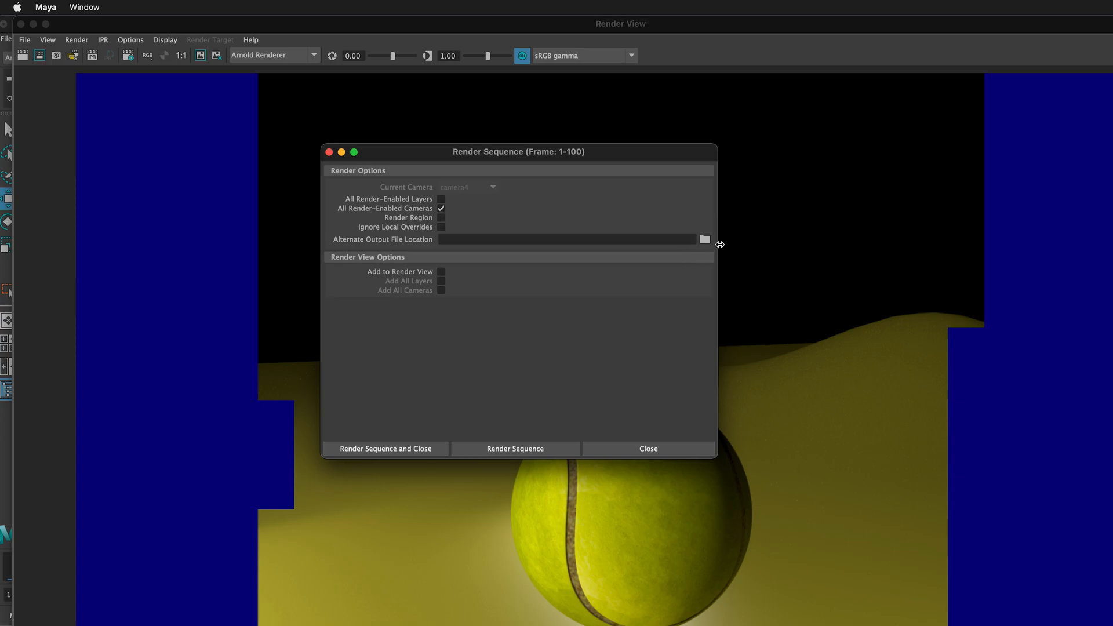
pyautogui.moveTo(478, 197)
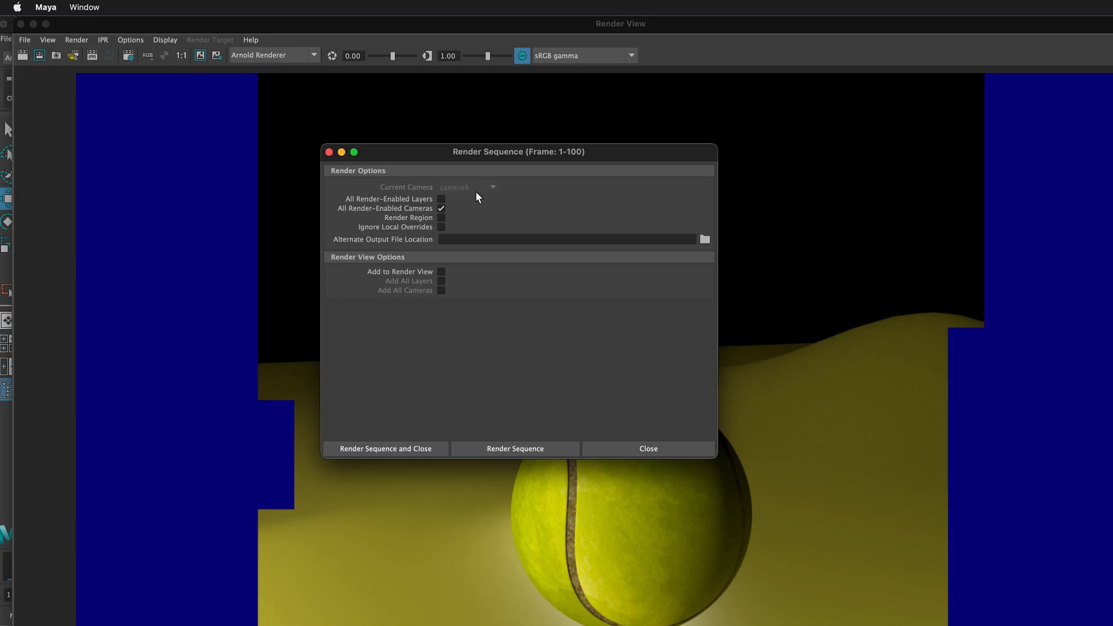
pyautogui.moveTo(548, 203)
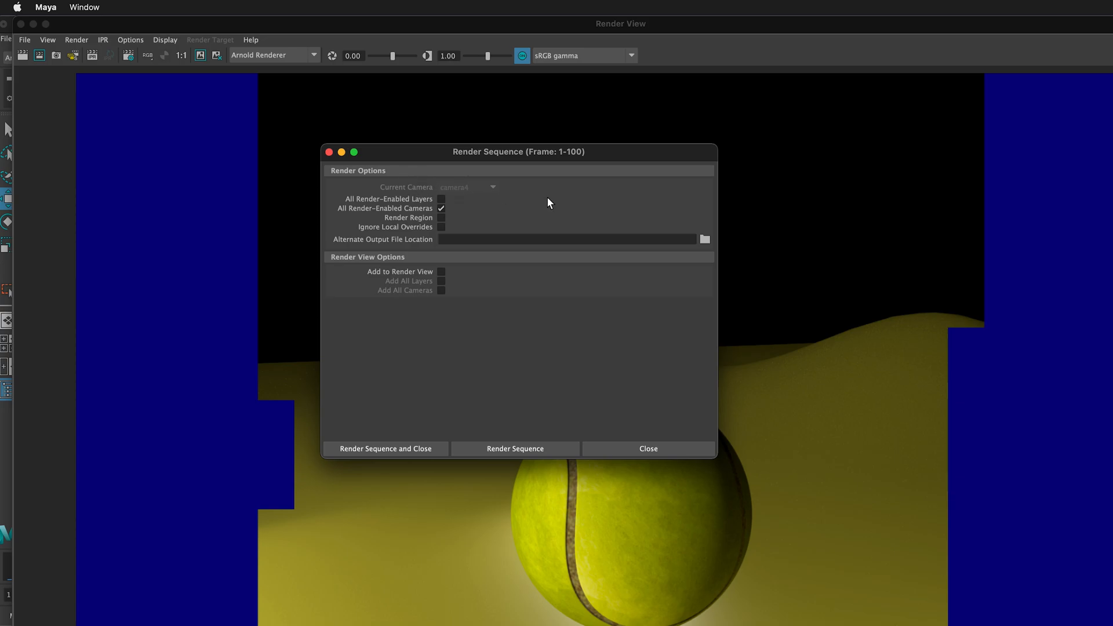
# Step: Create a Final_Render folder in the project's images directory and select it as alternate output location
pyautogui.click(704, 239)
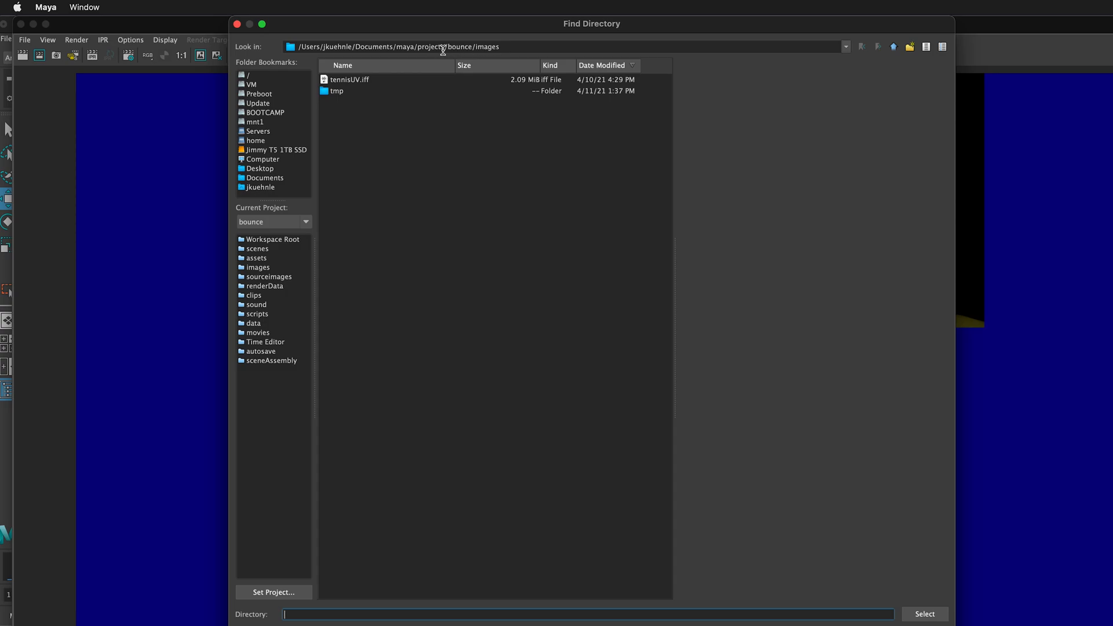
pyautogui.moveTo(894, 47)
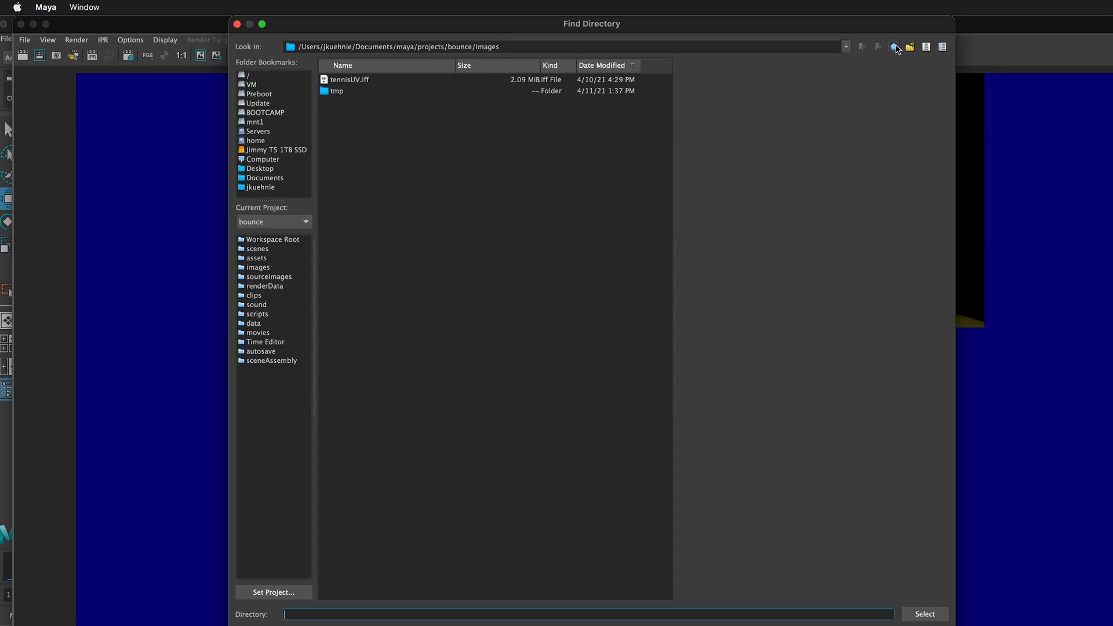
pyautogui.click(910, 46)
pyautogui.write('F')
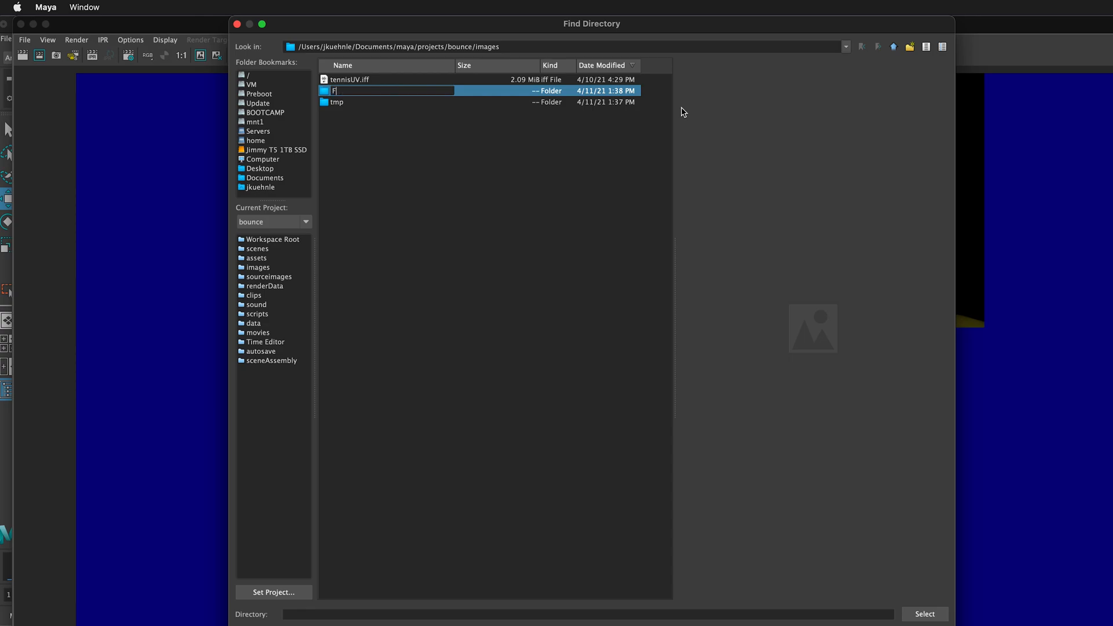
pyautogui.write('inal_R')
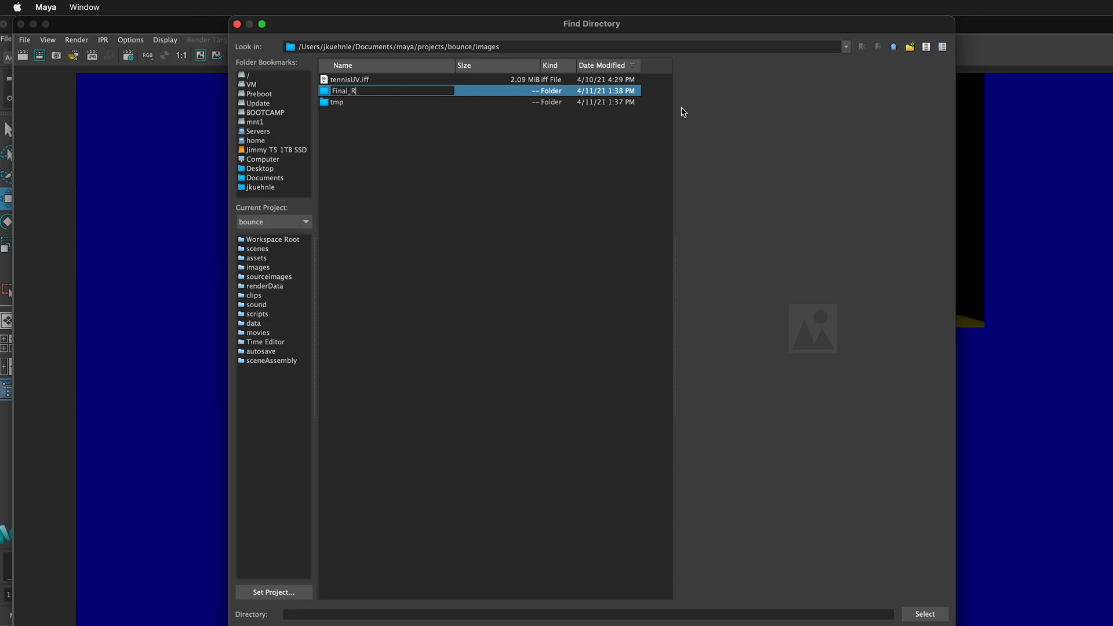
pyautogui.write('ender')
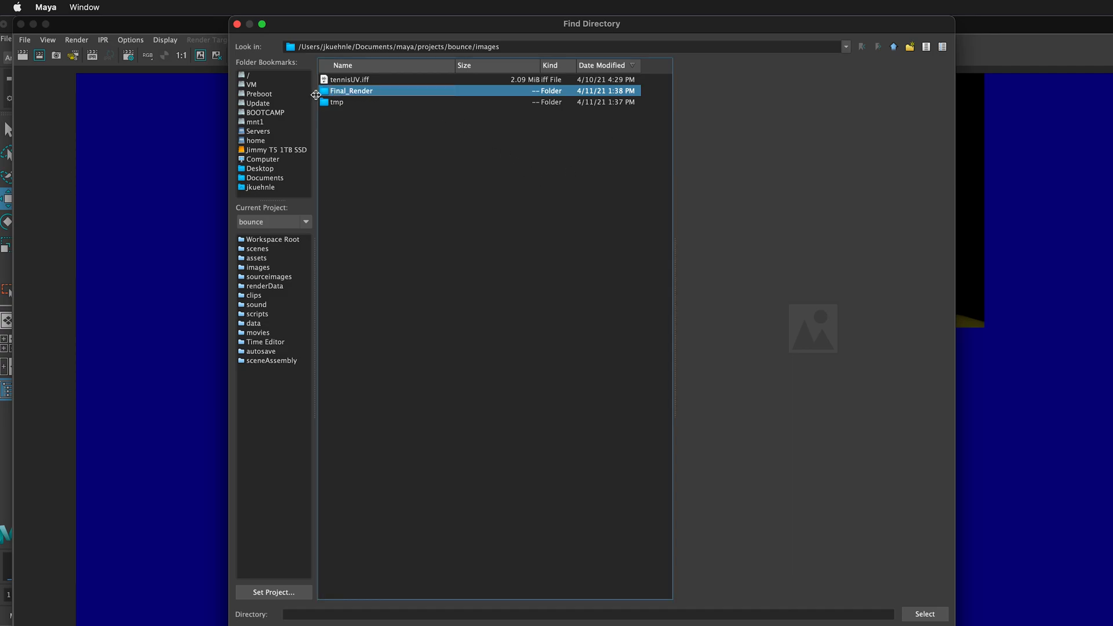
pyautogui.doubleClick(352, 91)
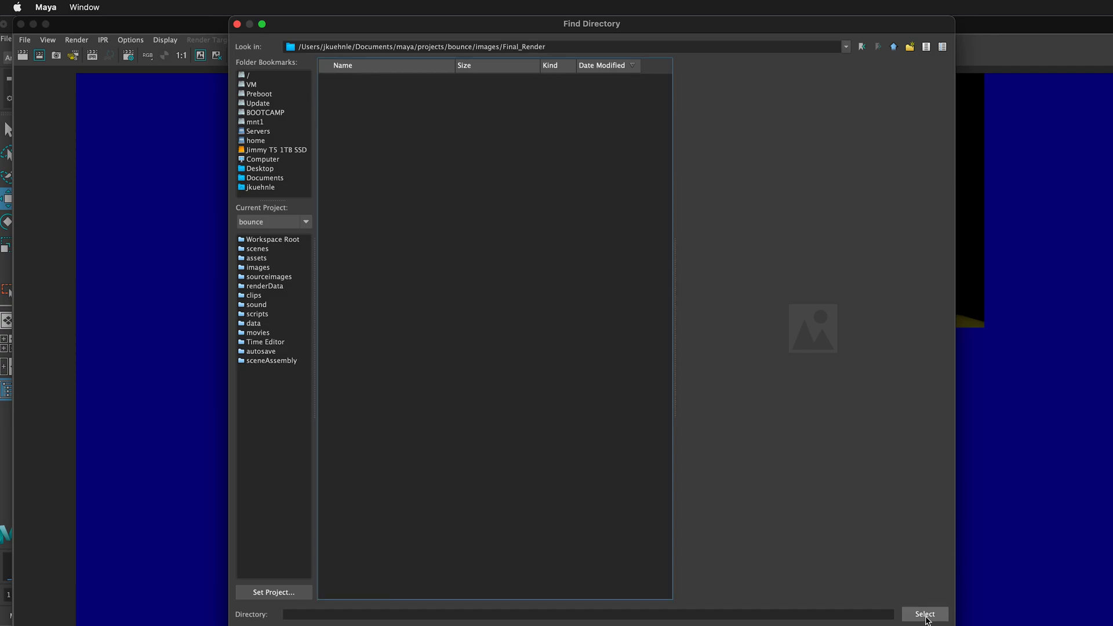
pyautogui.click(925, 614)
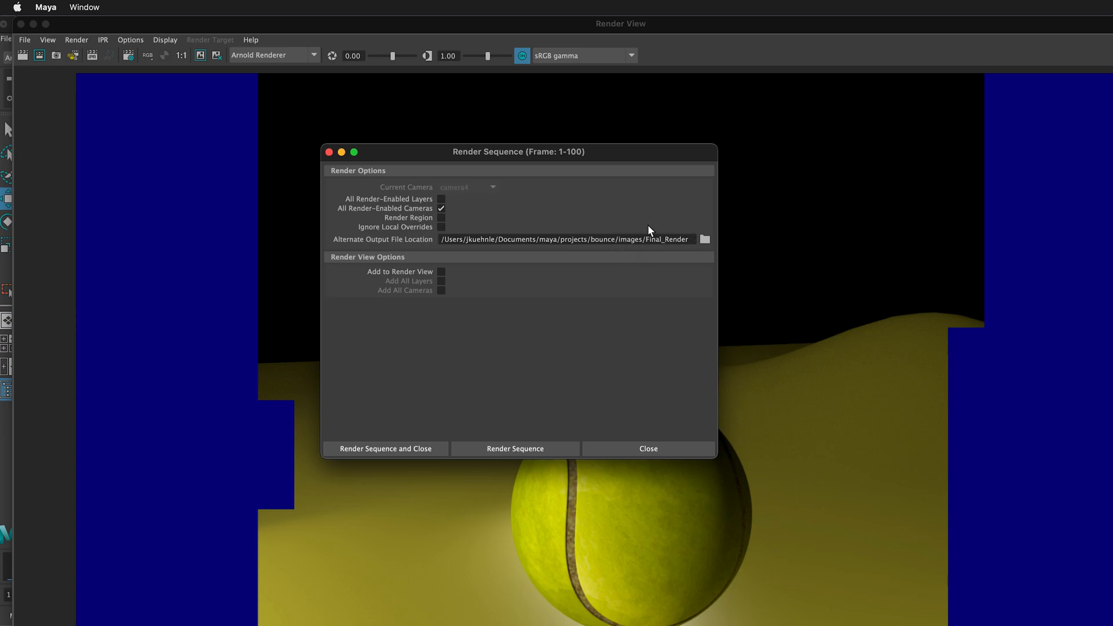
pyautogui.moveTo(349, 458)
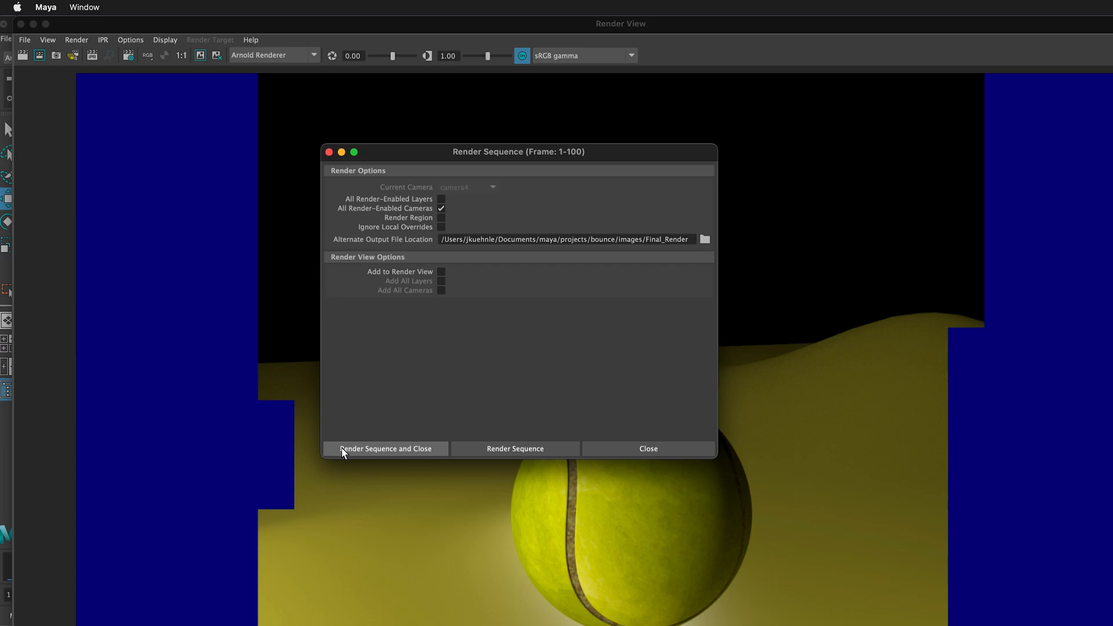
pyautogui.moveTo(368, 405)
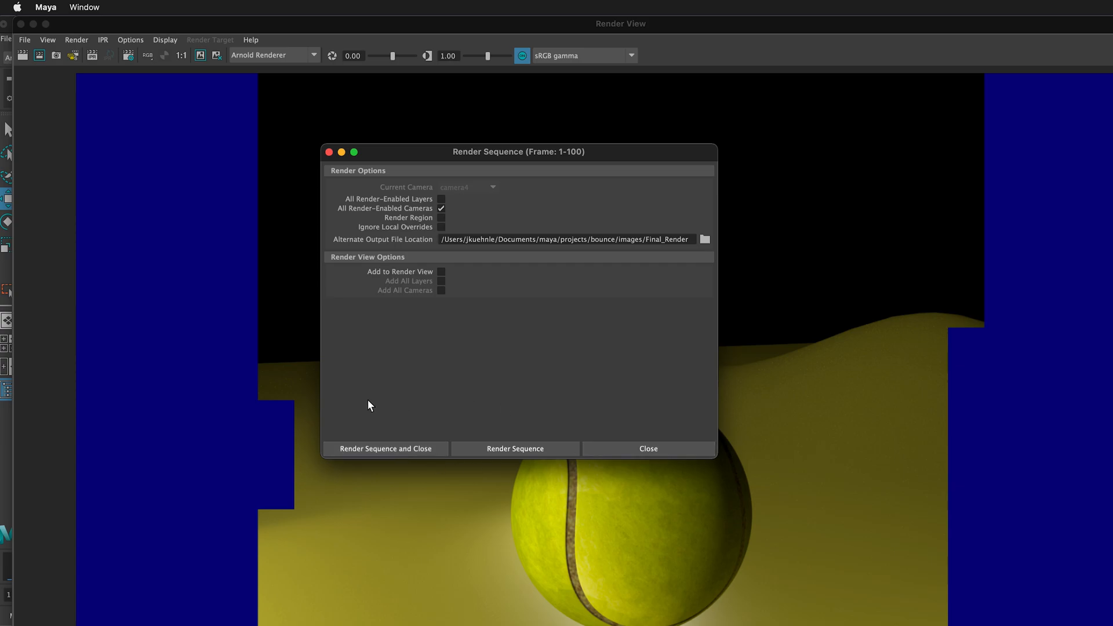
pyautogui.moveTo(438, 257)
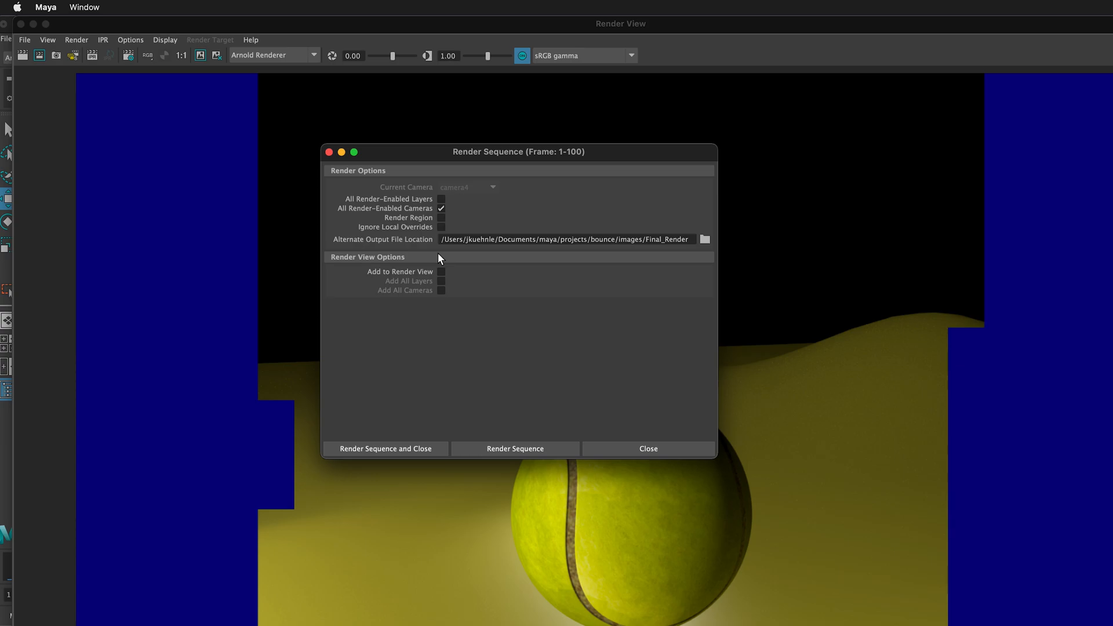
pyautogui.moveTo(626, 345)
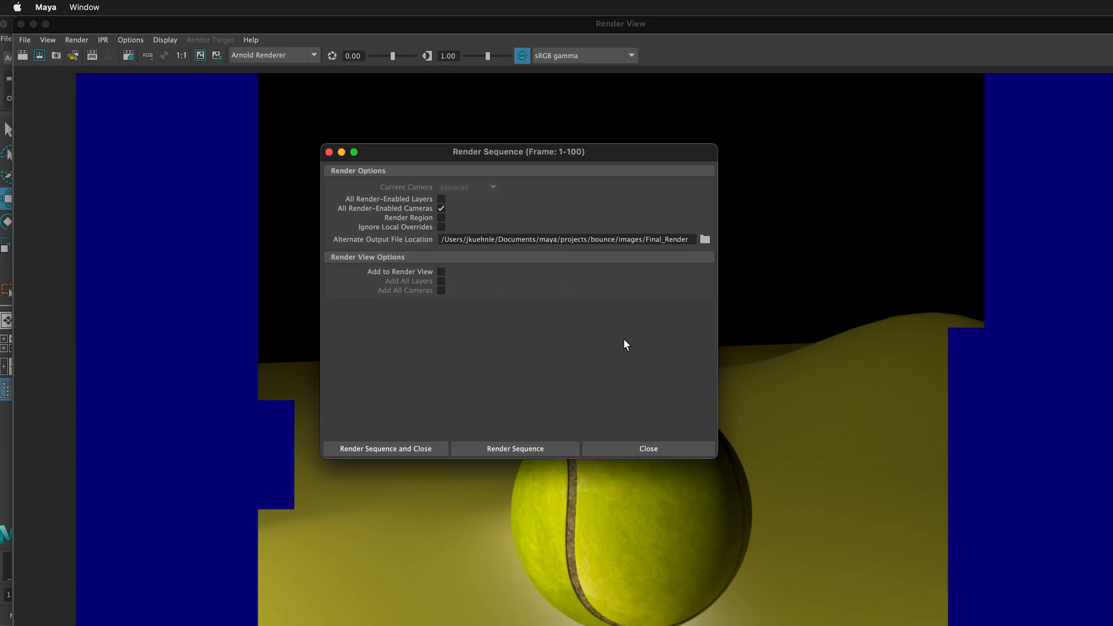